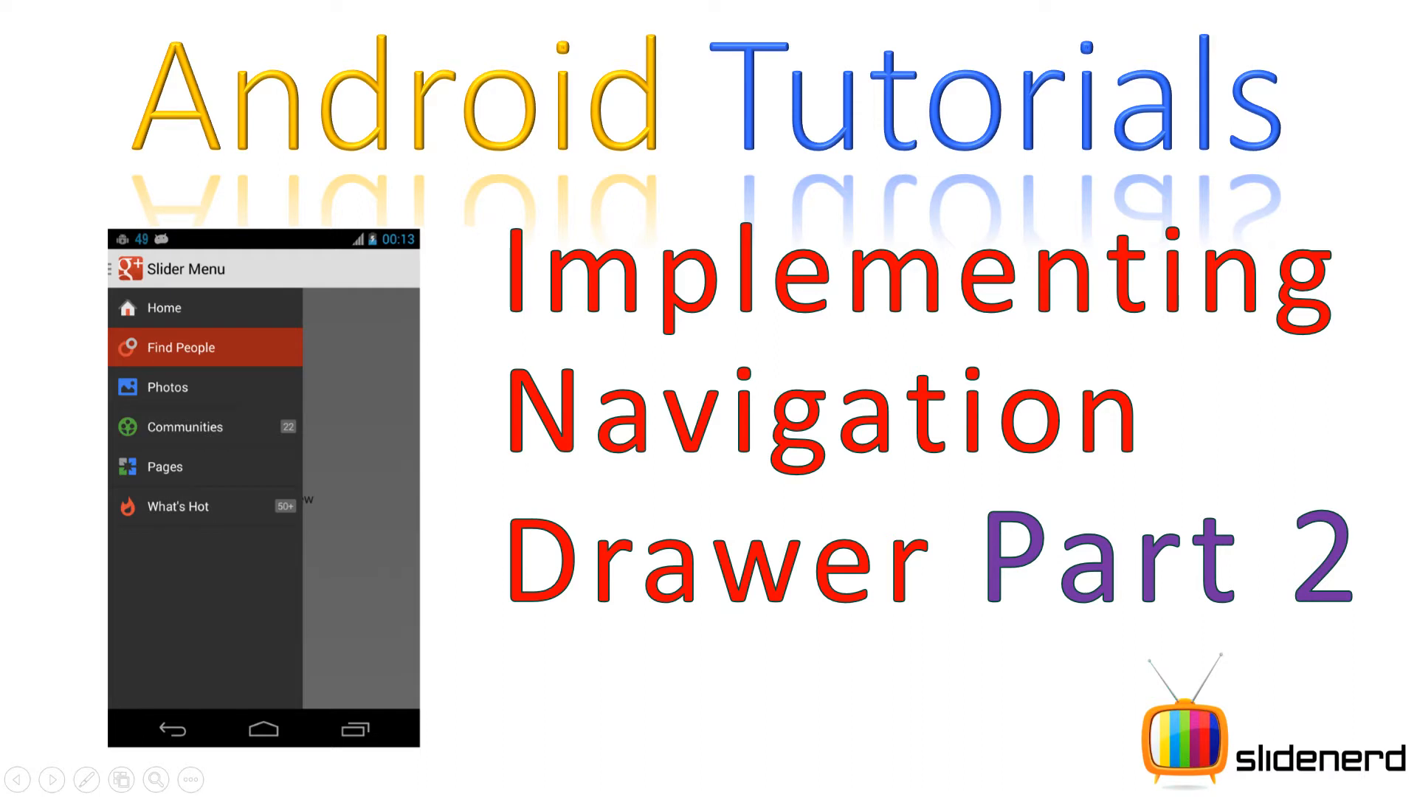
# Step: Remove the android:entries planets attribute from the drawer list in activity_main.xml
pyautogui.click(51, 780)
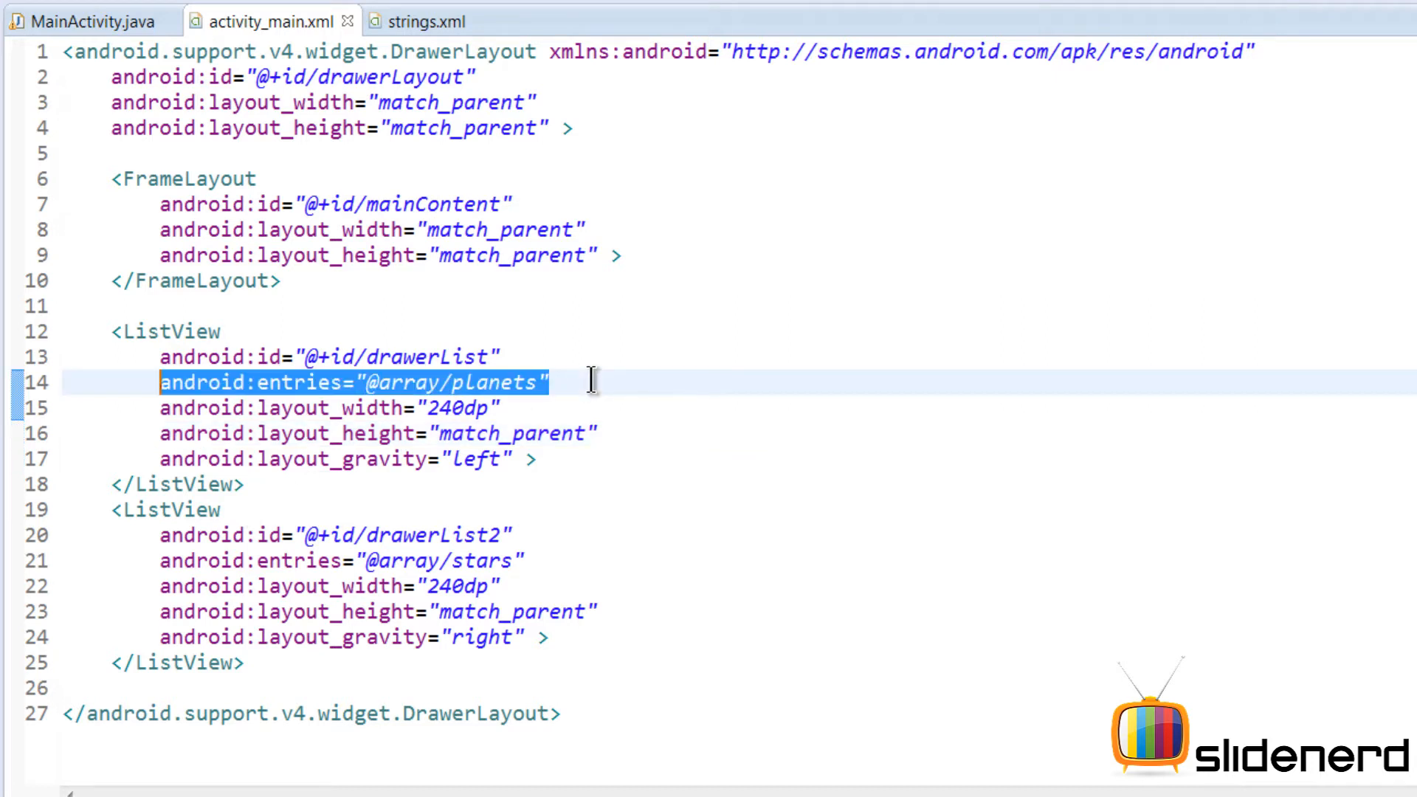
pyautogui.press('Delete')
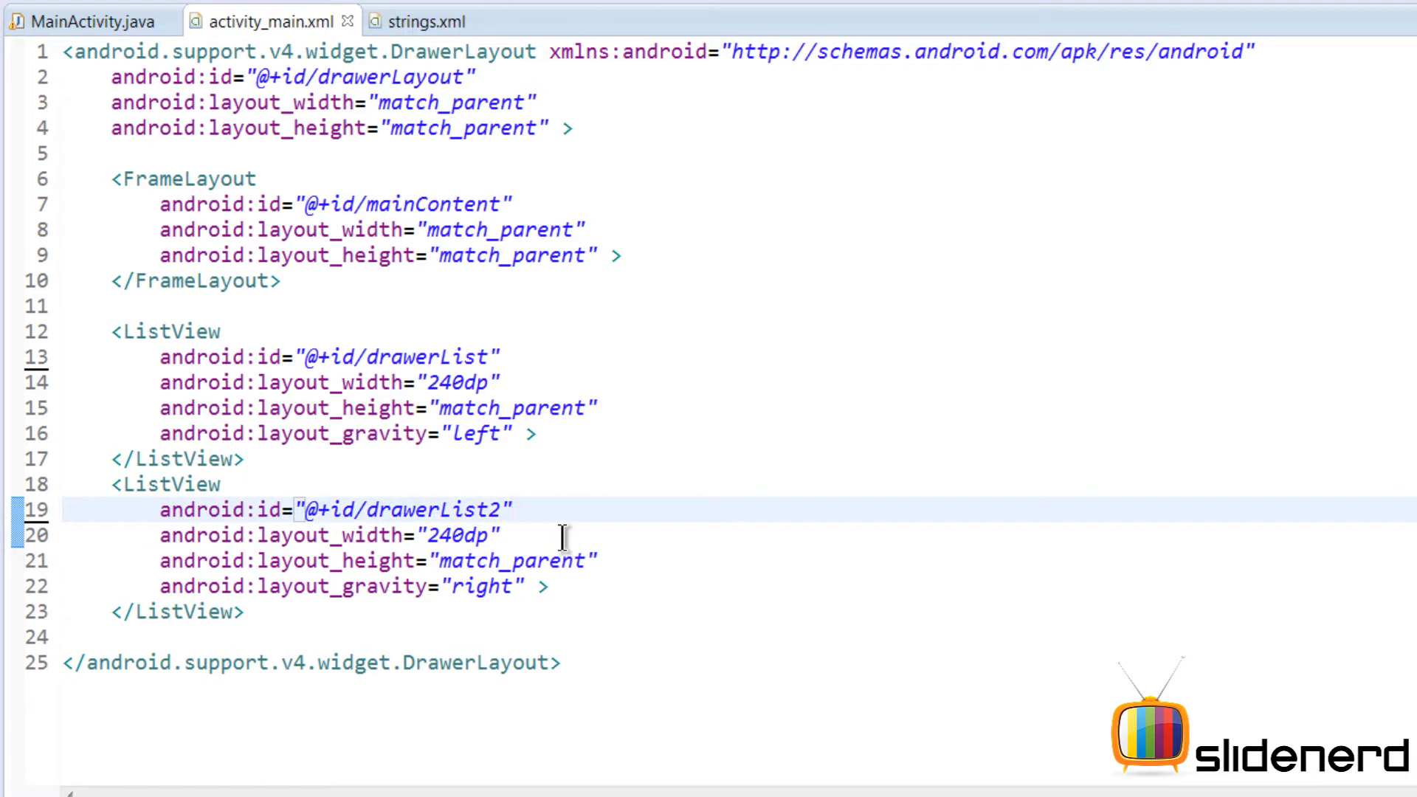
pyautogui.click(257, 381)
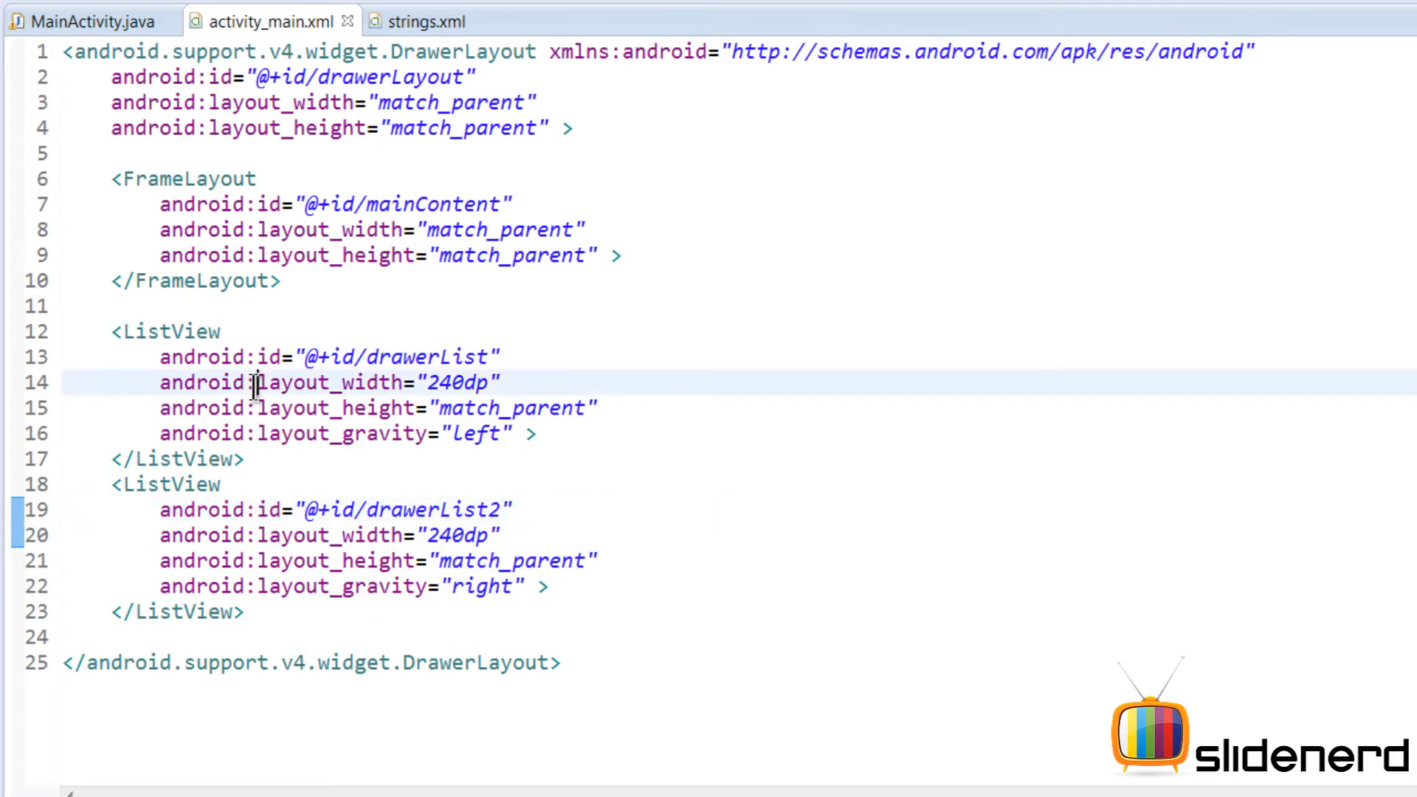
pyautogui.moveTo(90, 21)
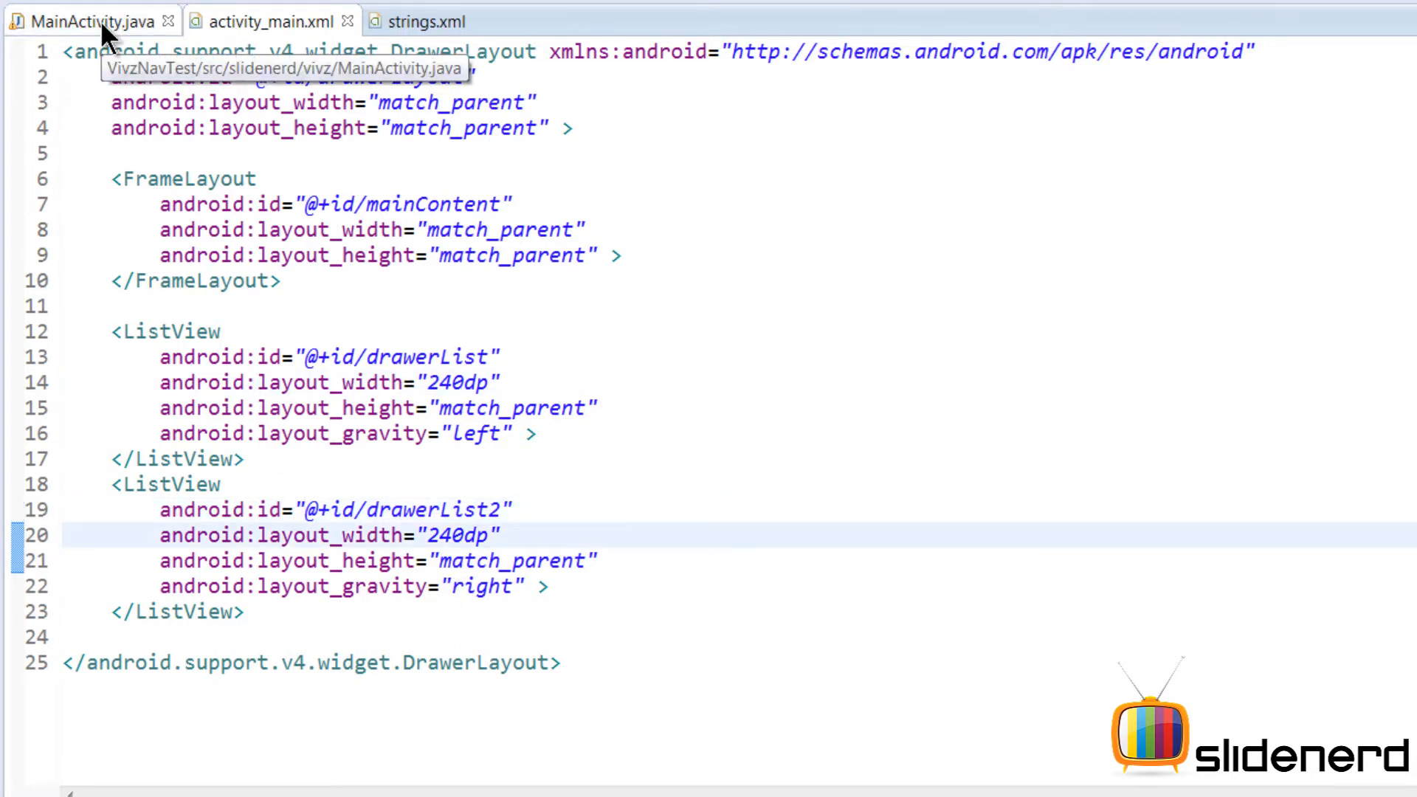
# Step: After checking MainActivity.java, delete the right-side drawerList2 ListView block
pyautogui.click(90, 22)
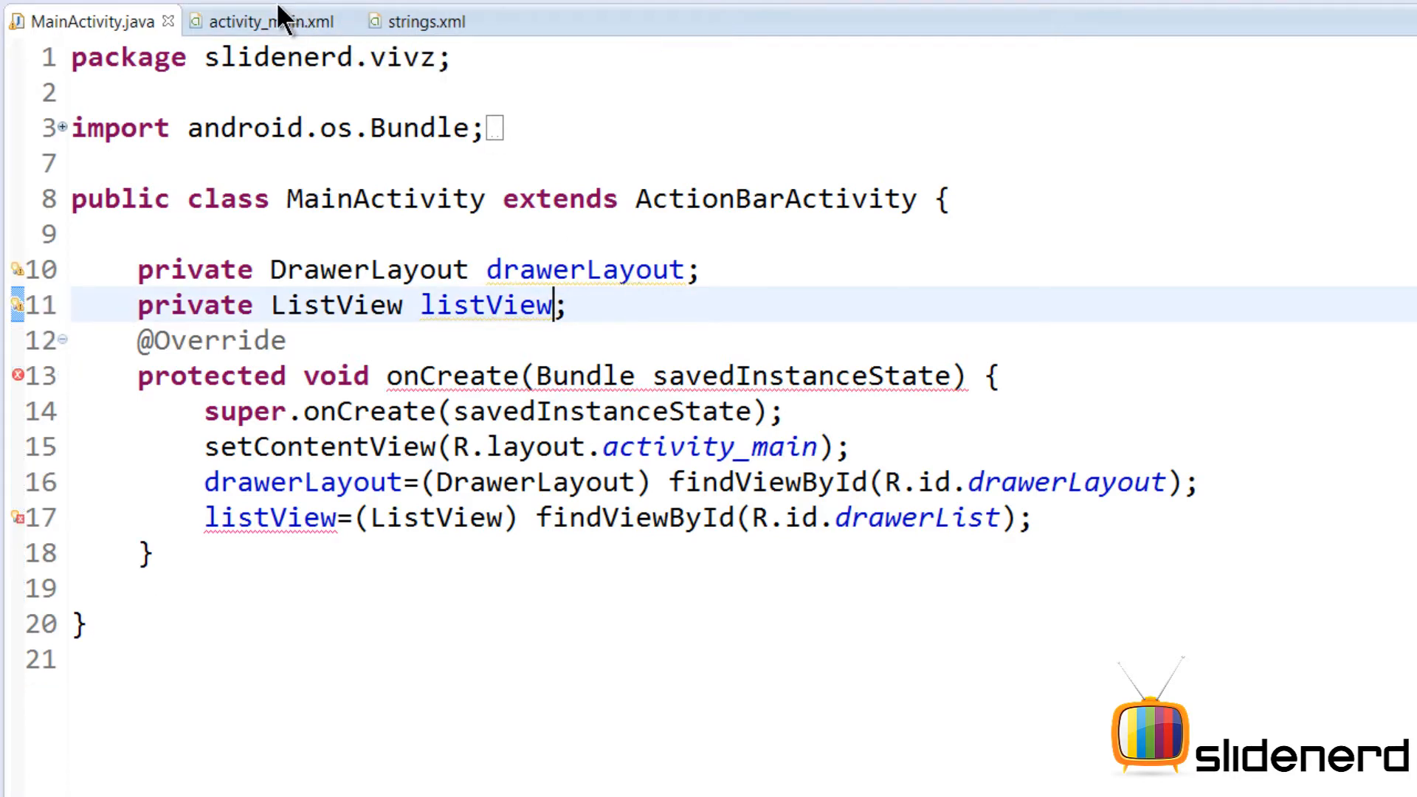
pyautogui.click(266, 20)
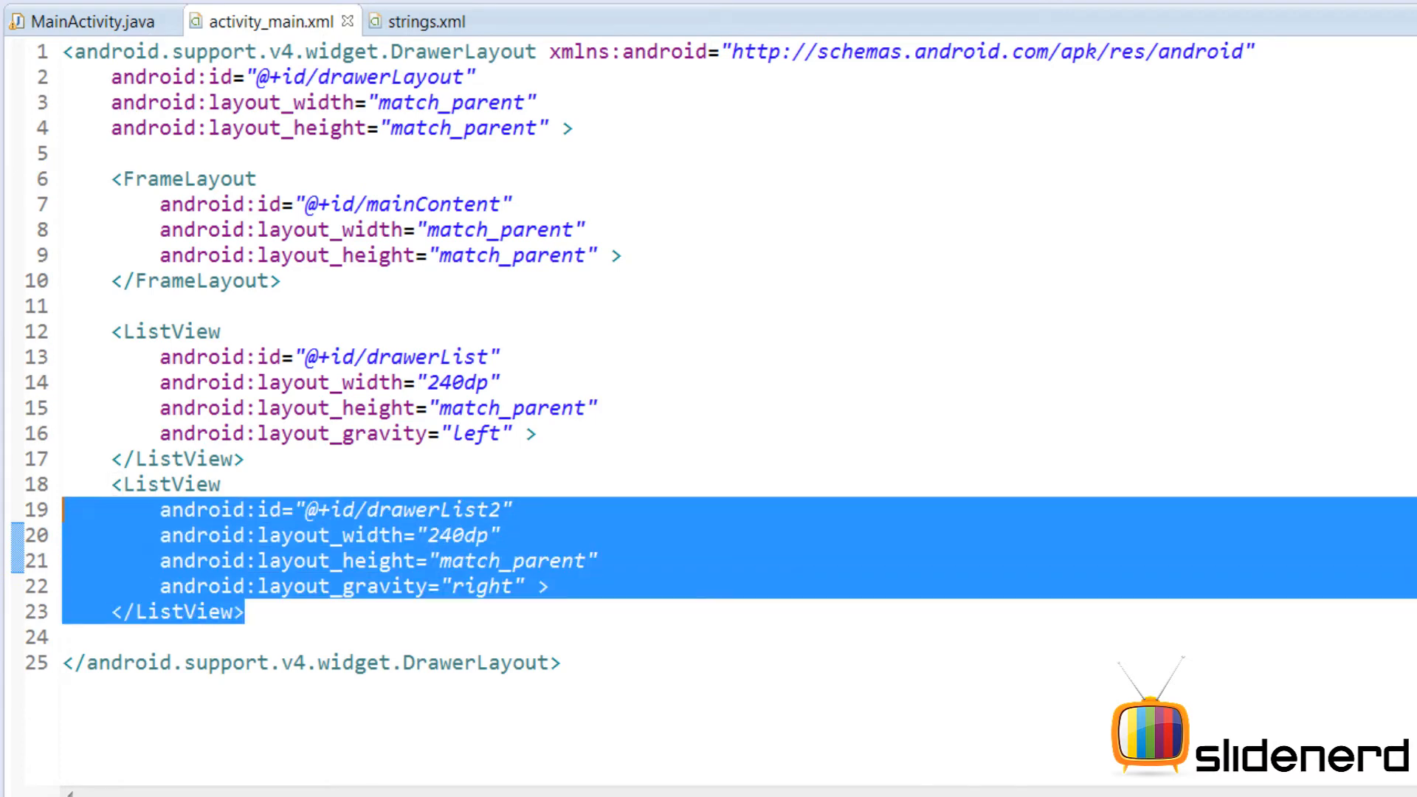
pyautogui.press('Delete')
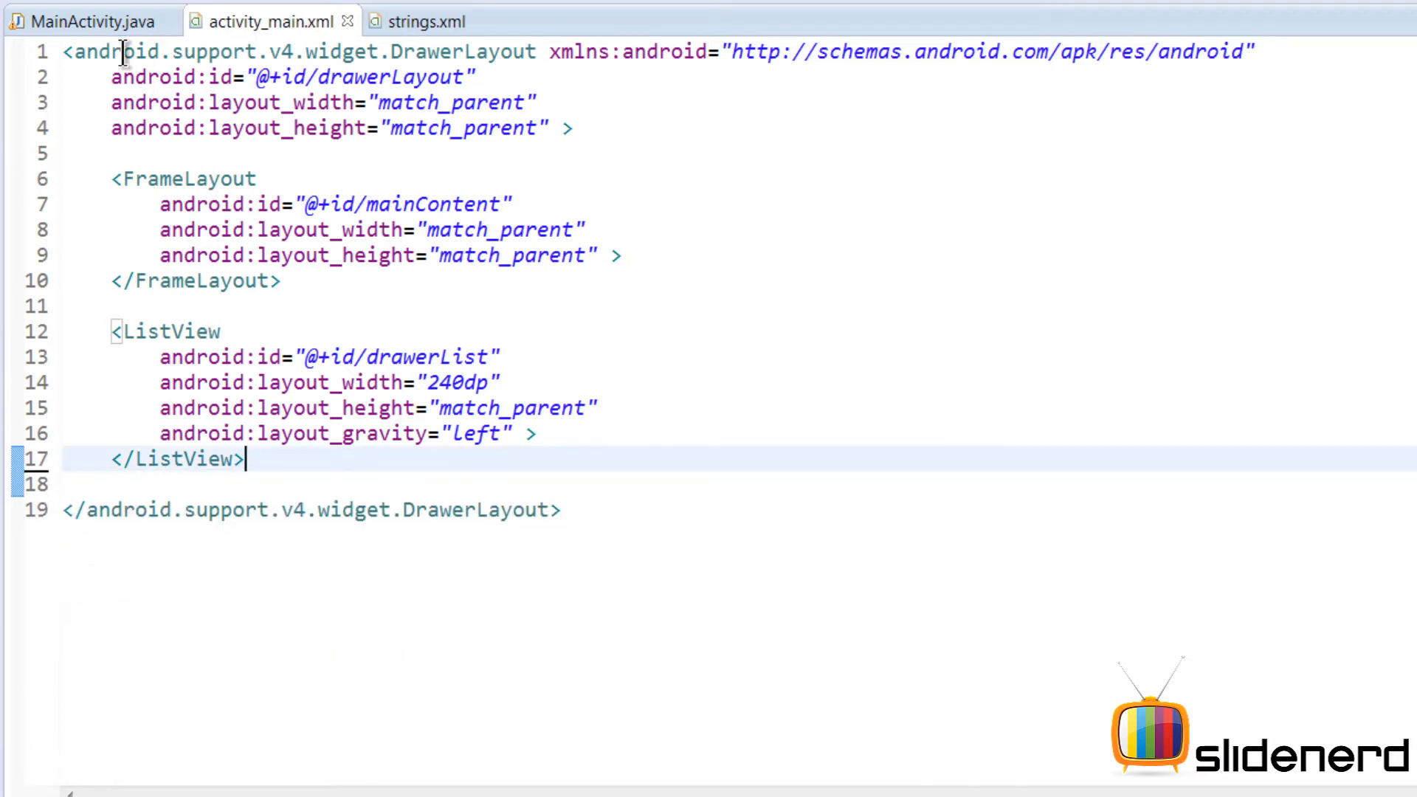
# Step: In onCreate write listView.setAdapter(new ArrayAdapter<>(this, android.R.layout… using content assist
pyautogui.click(86, 21)
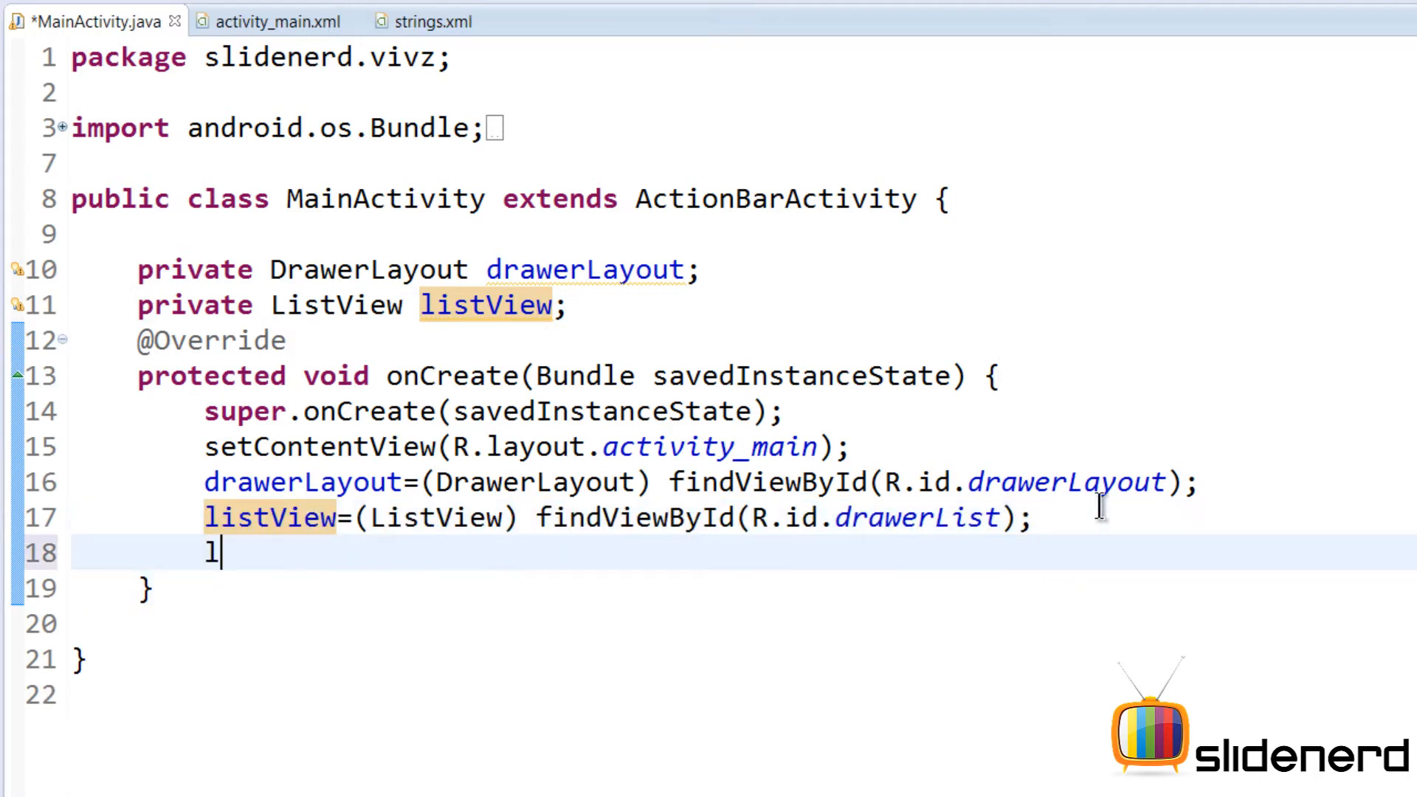
pyautogui.write('istView')
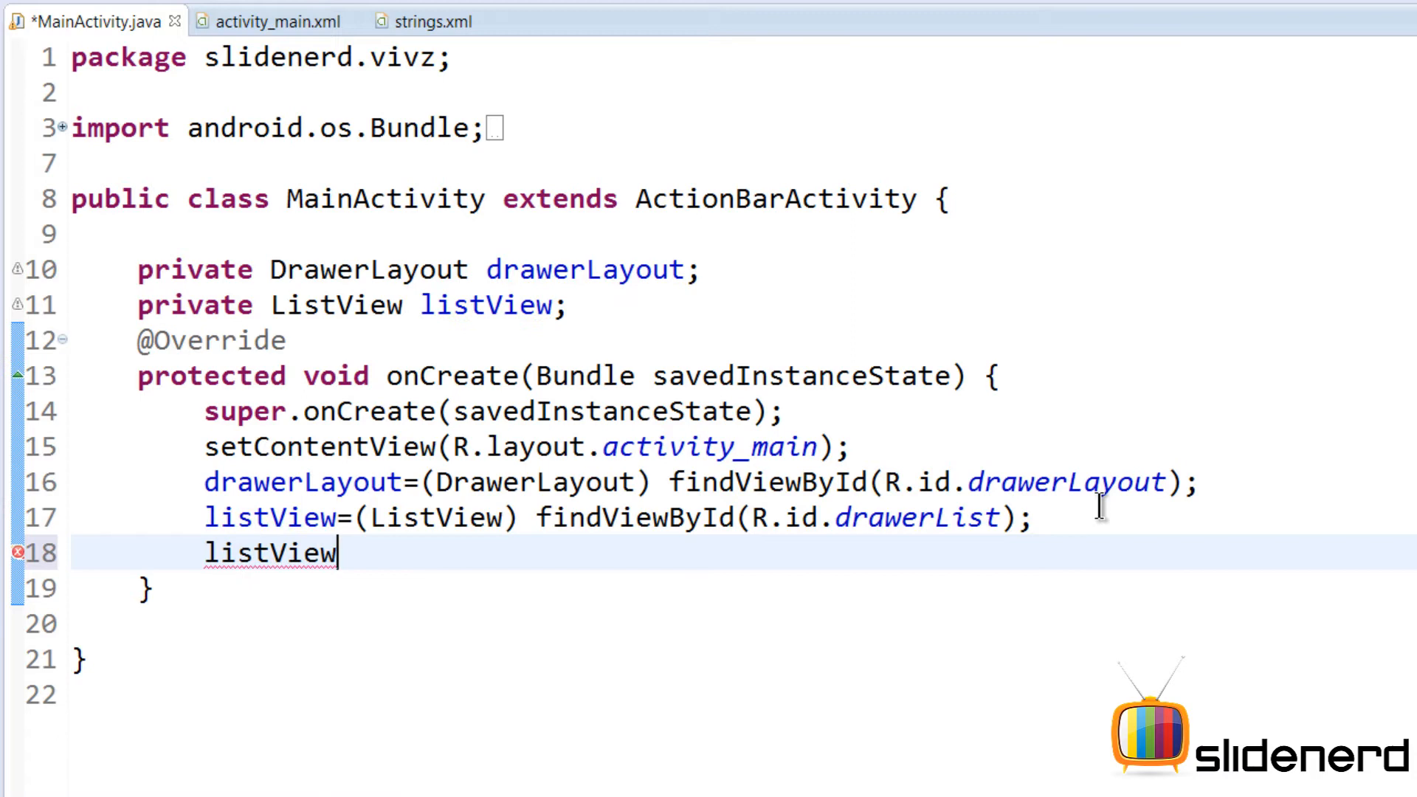
pyautogui.write('.setAdapter(new ArrayAdapter<>(context, resource, objects));')
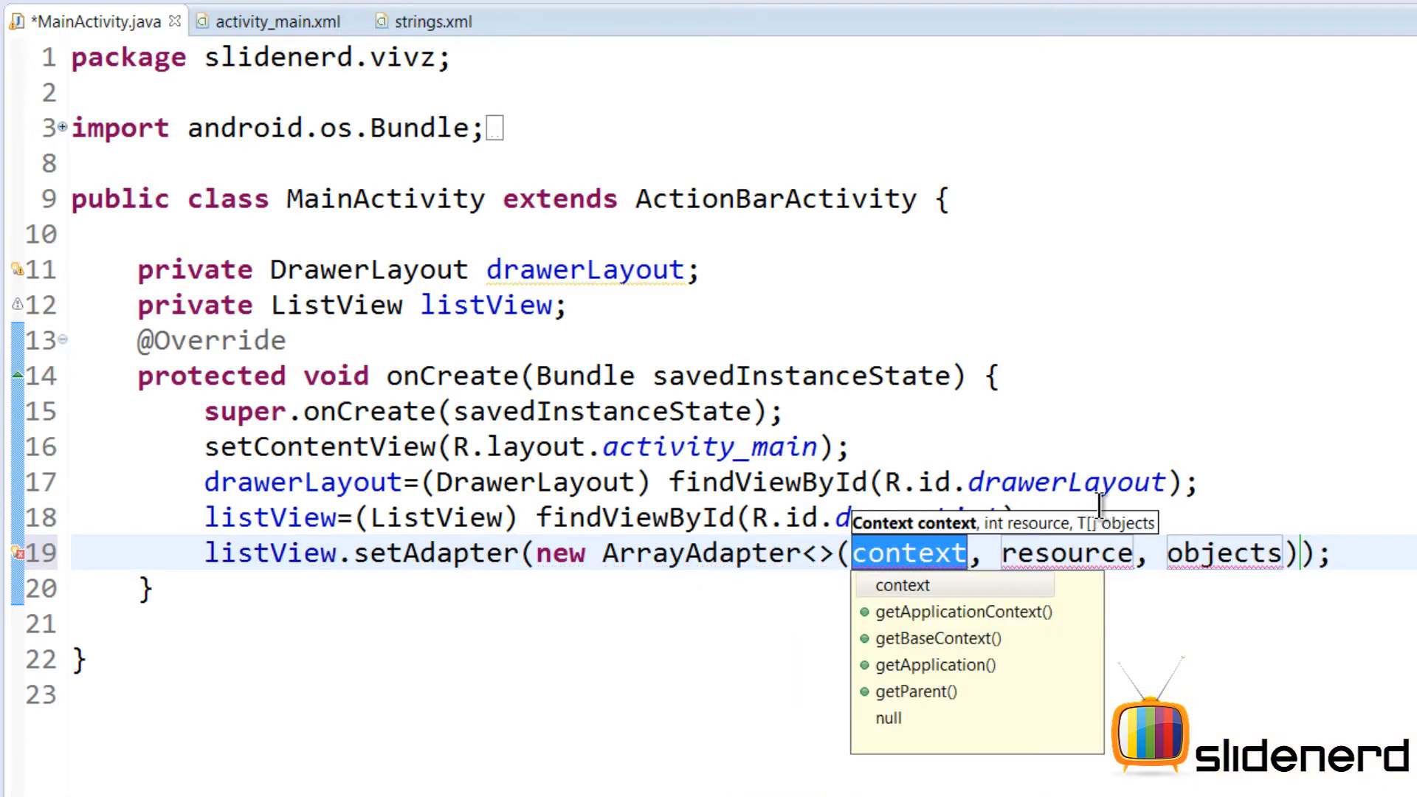
pyautogui.write('this')
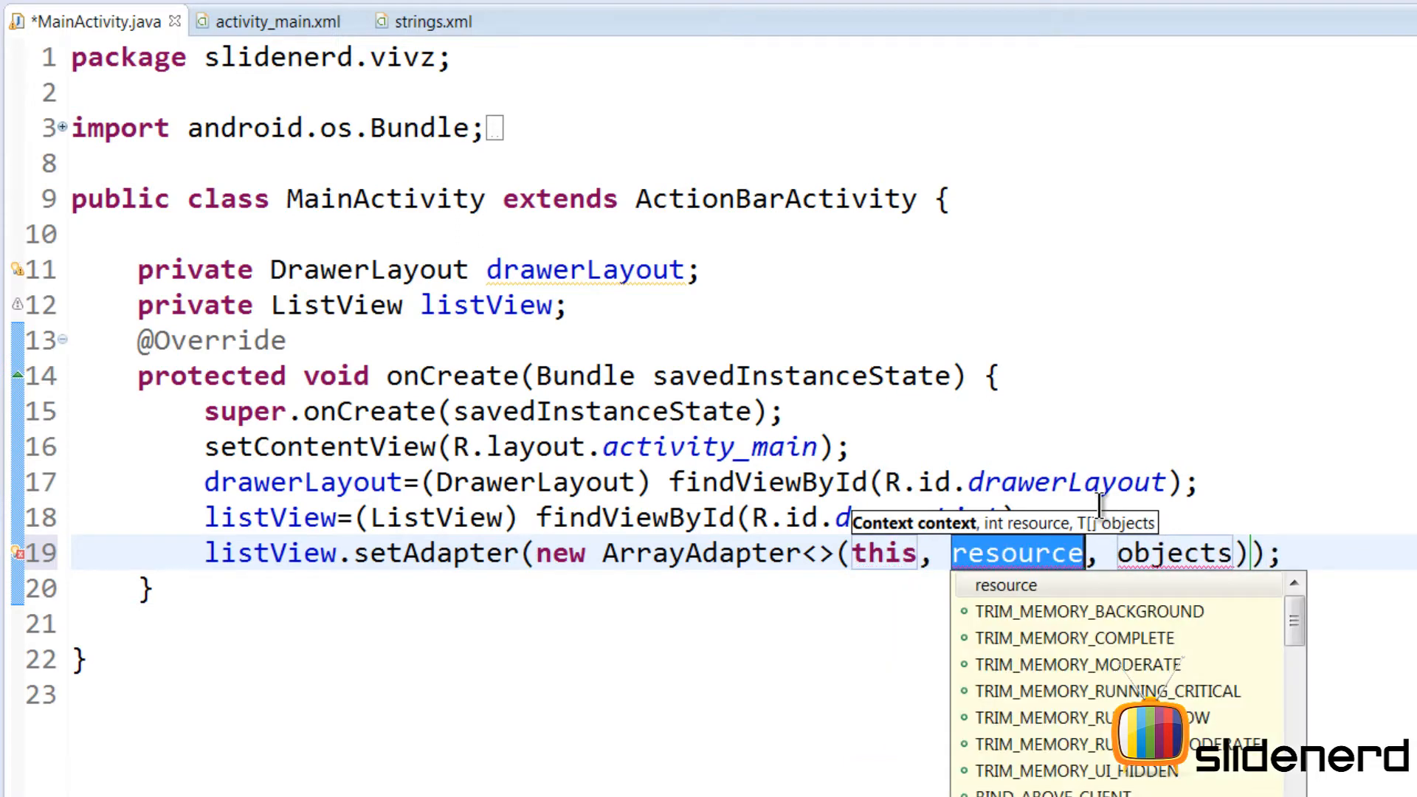
pyautogui.write('android.R')
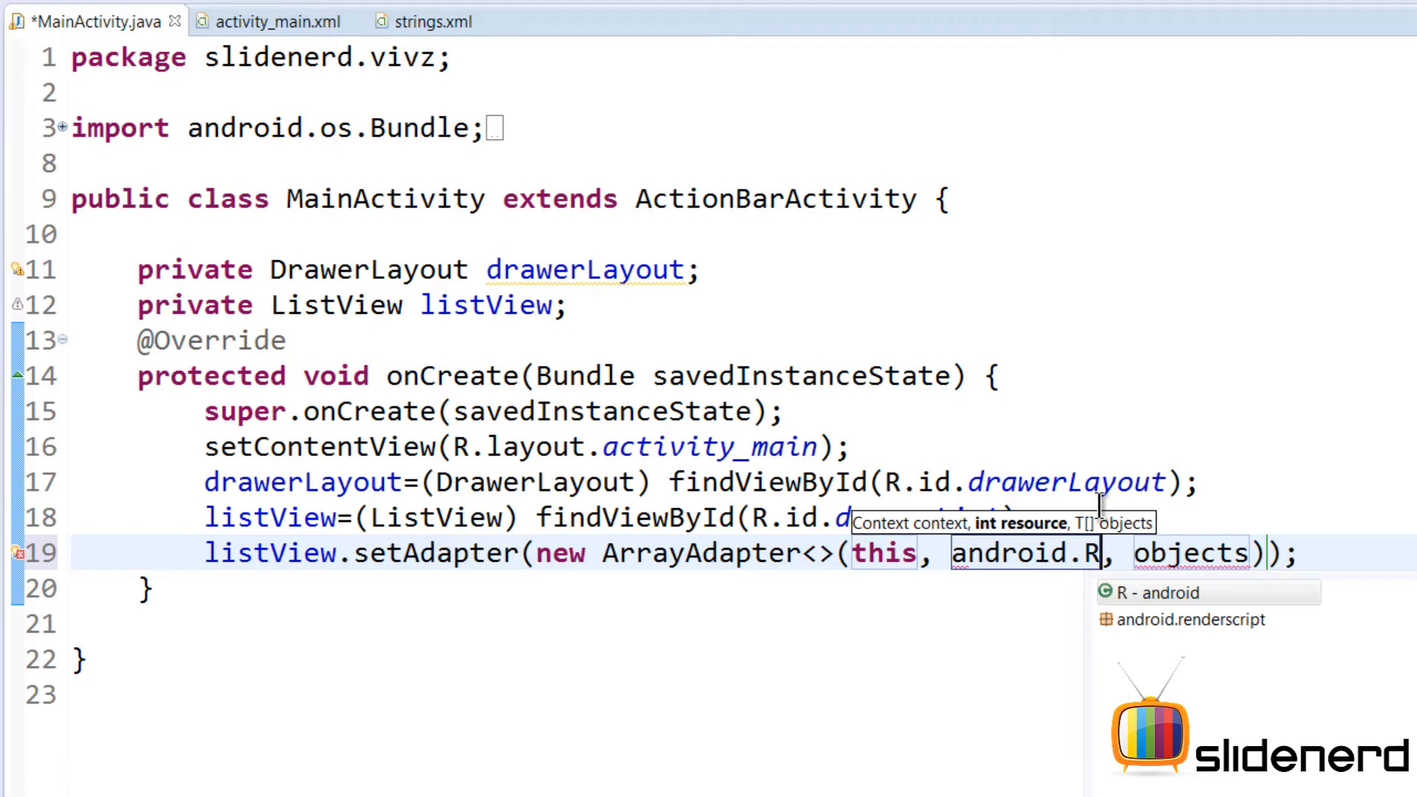
pyautogui.write('.layout.simple_lis')
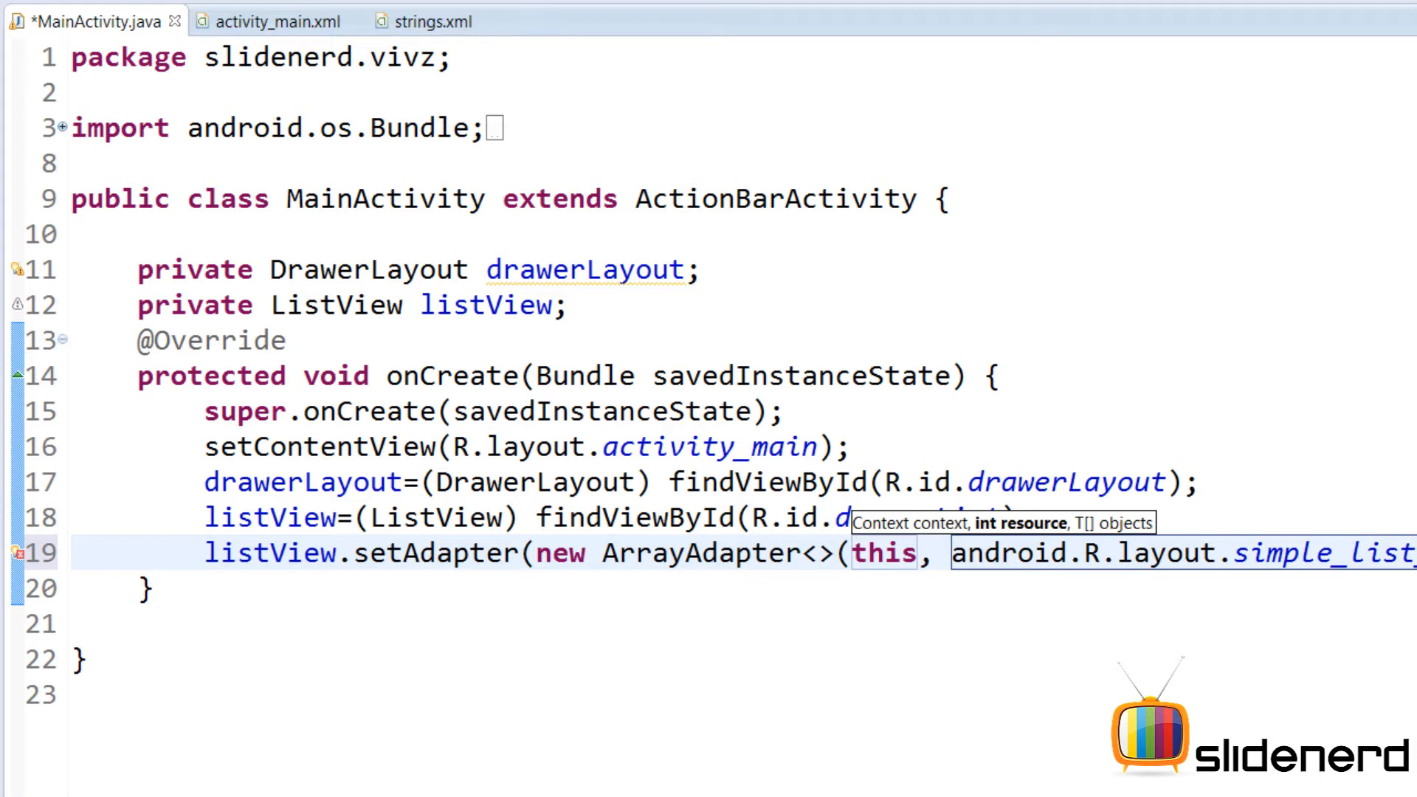
pyautogui.moveTo(1201, 541)
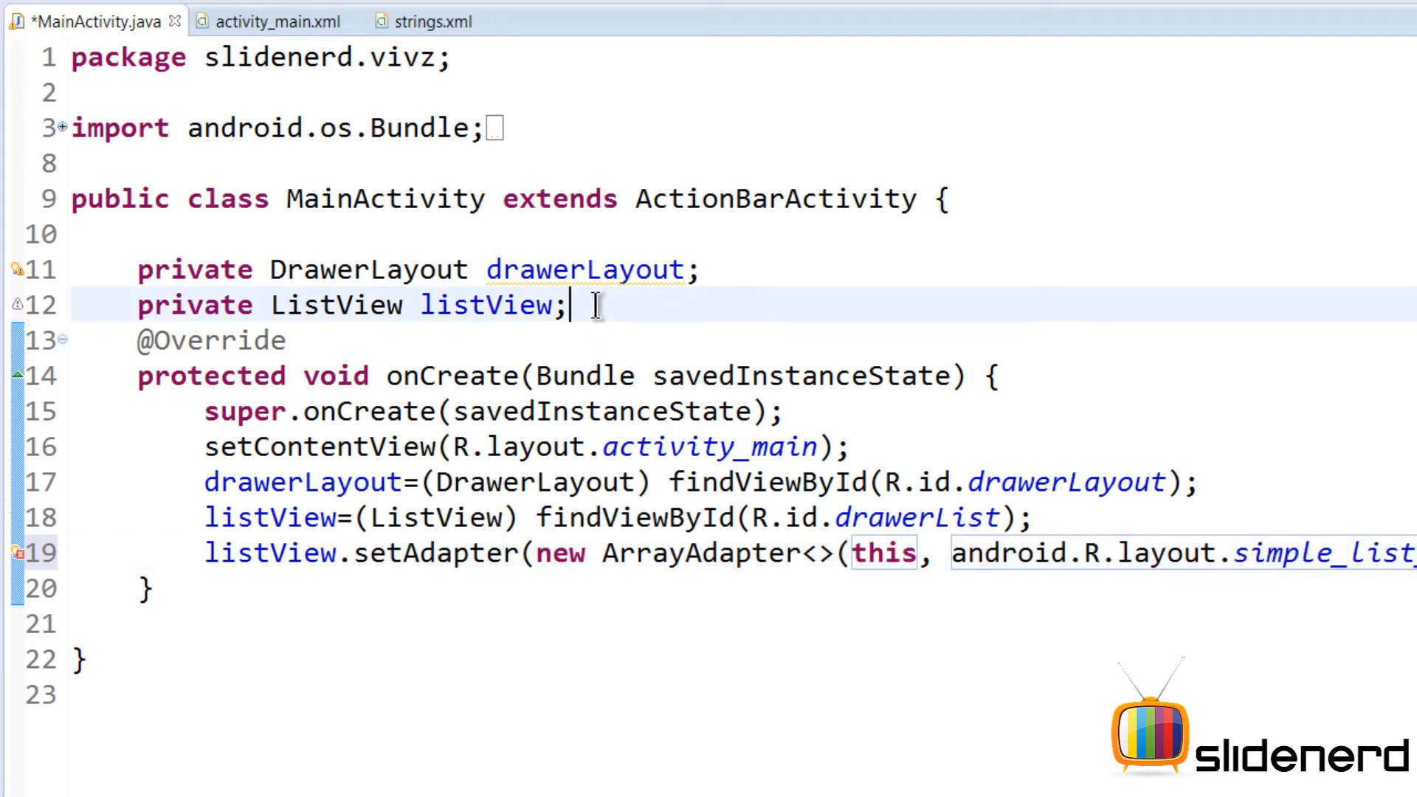
# Step: Declare a private String[] planets field in MainActivity
pyautogui.write('private')
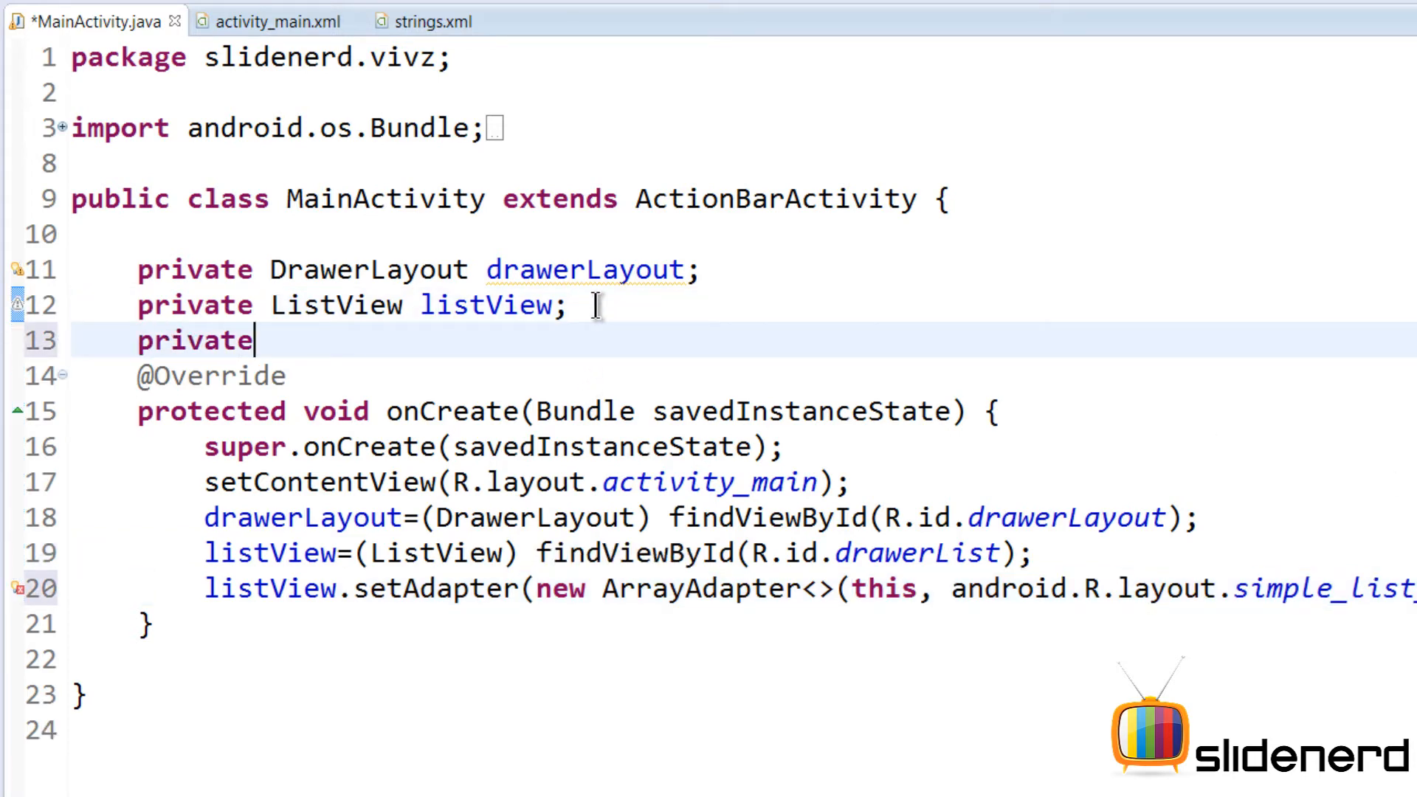
pyautogui.write('String[]')
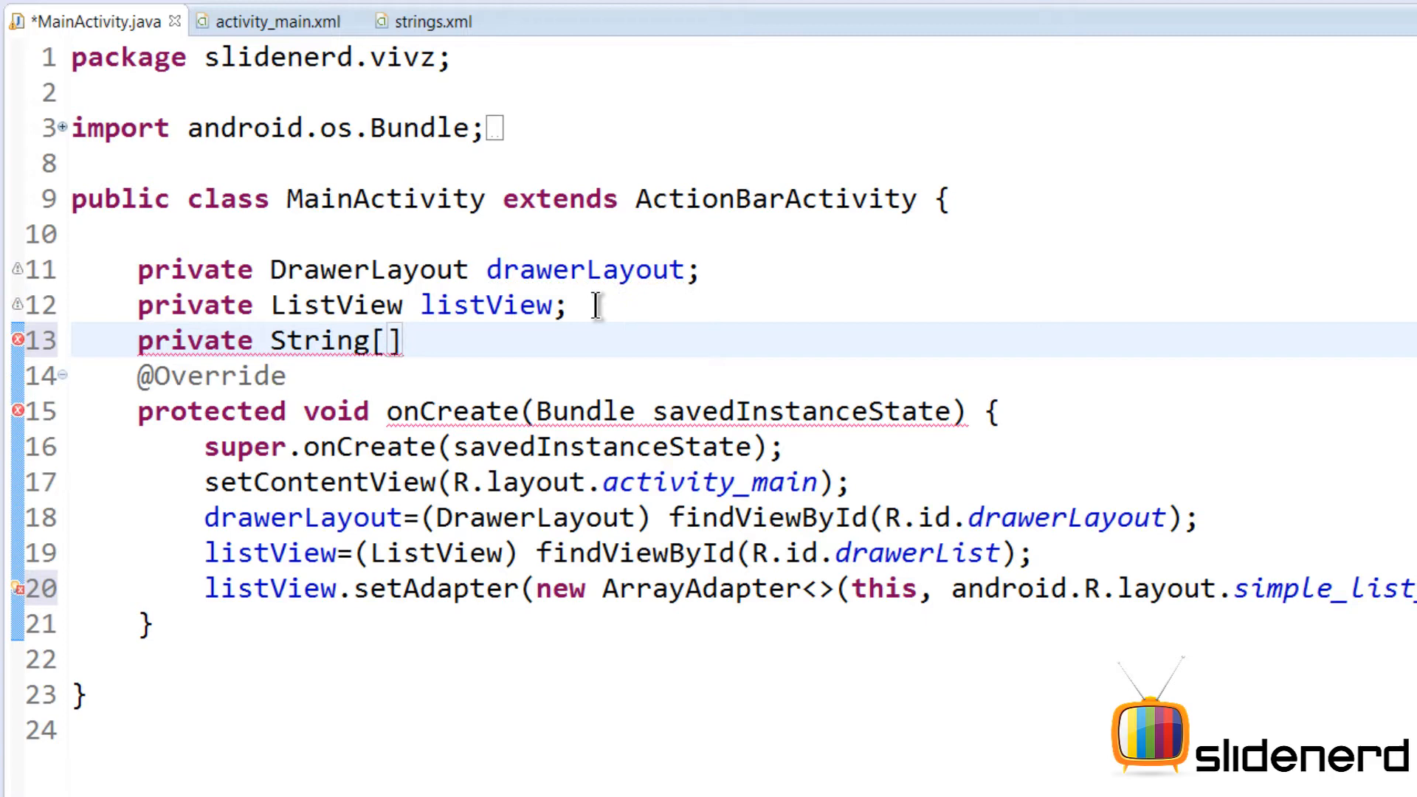
pyautogui.write('planets;')
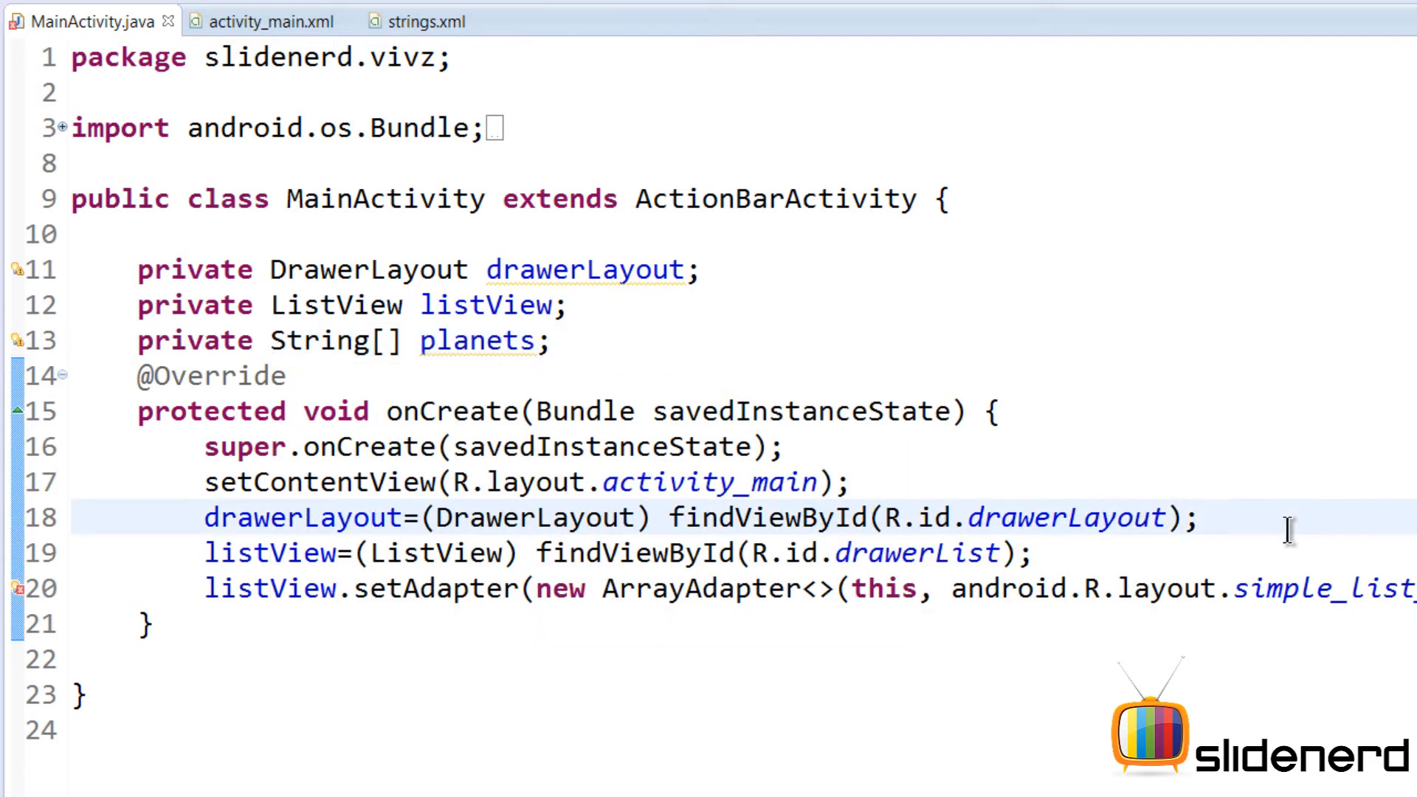
# Step: Fill planets from getResources().getStringArray(R.array.planets) in onCreate
pyautogui.write('planets')
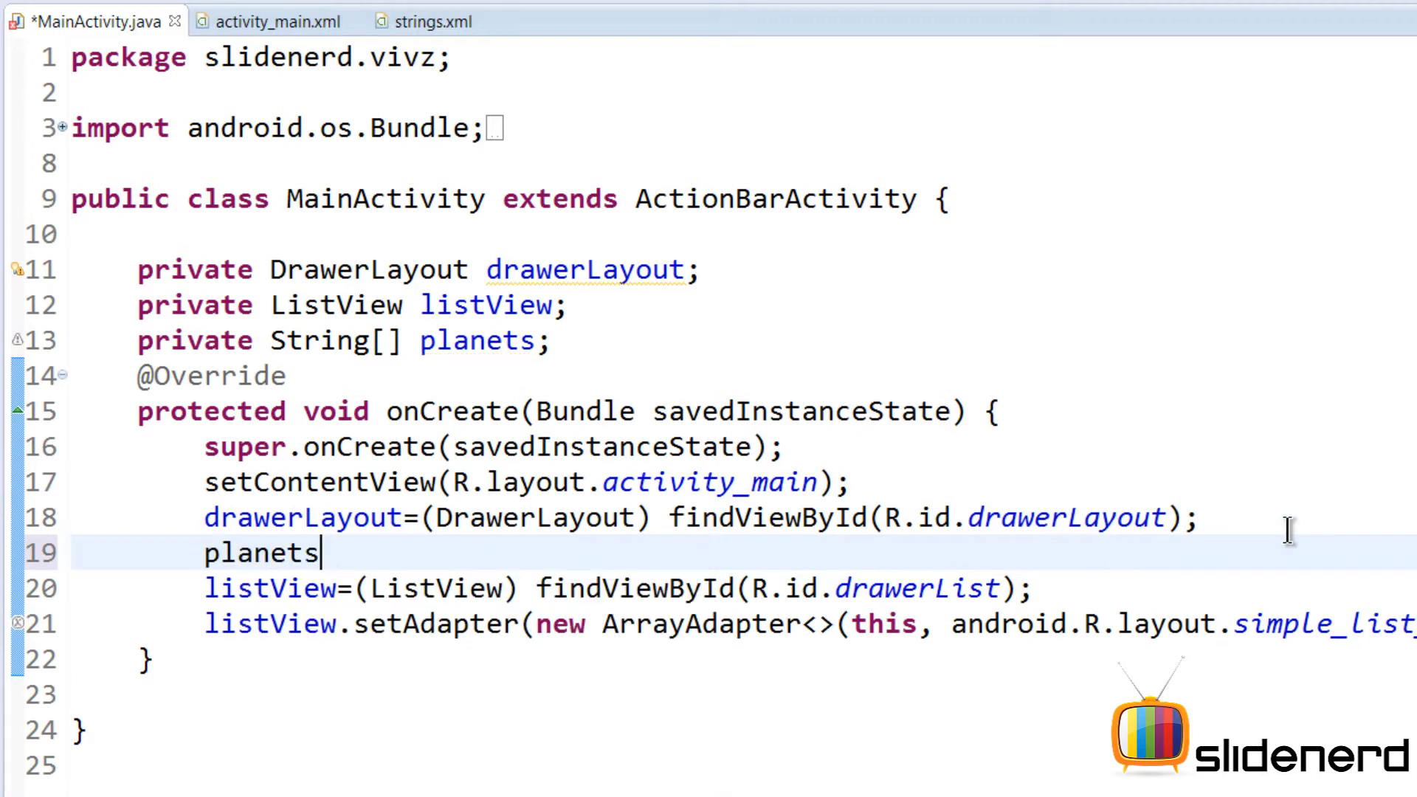
pyautogui.write('=getR')
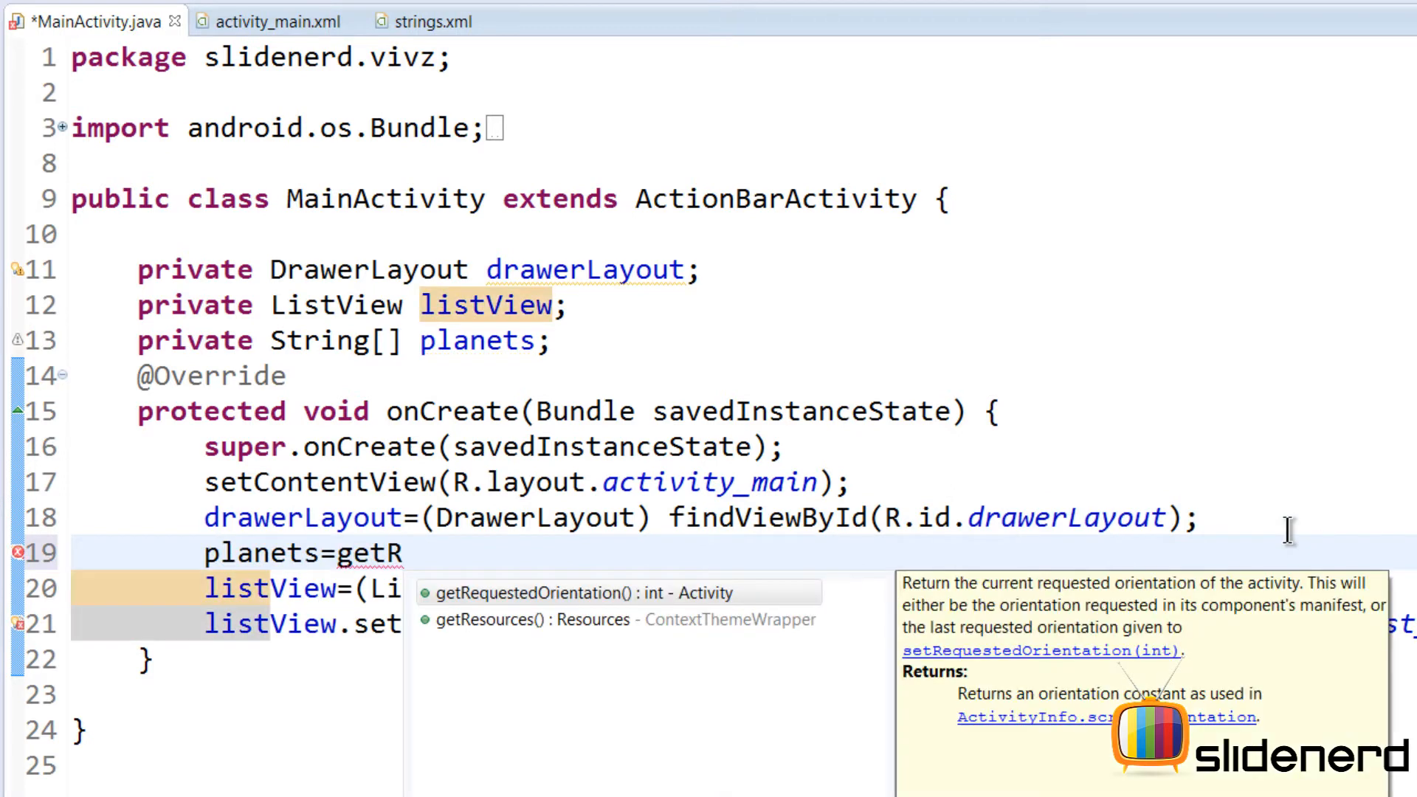
pyautogui.write('esources().getStringArray(R.array.')
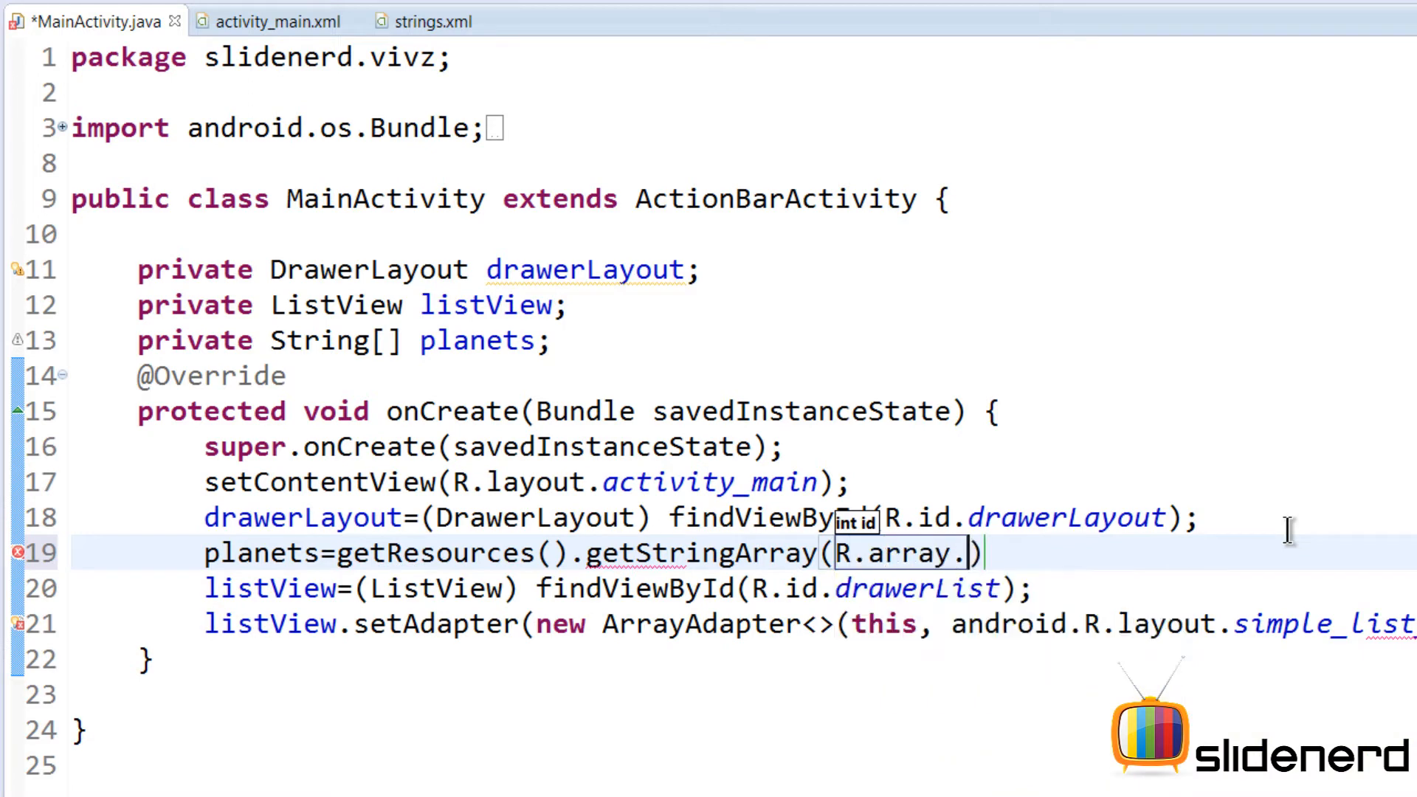
pyautogui.write('planets')
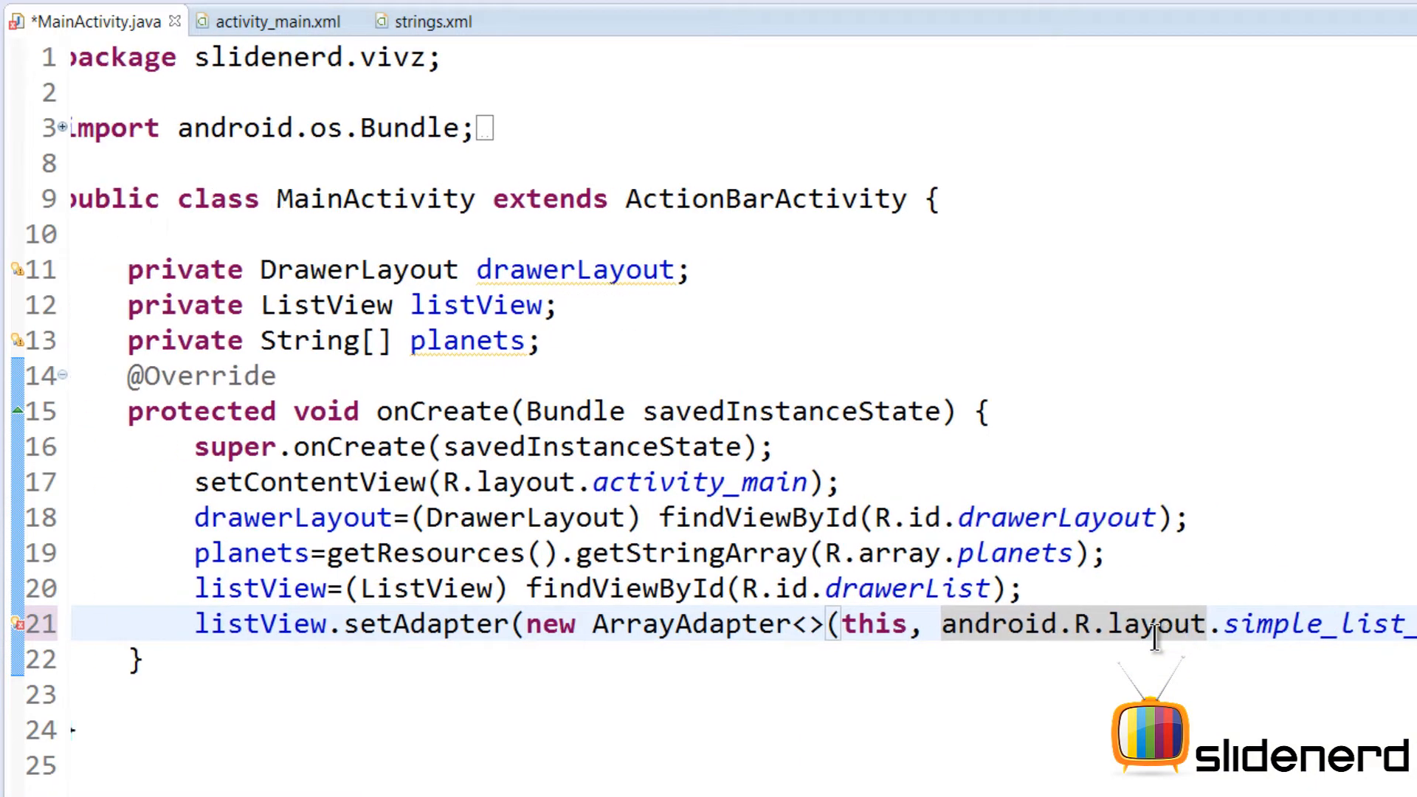
pyautogui.hscroll(3)
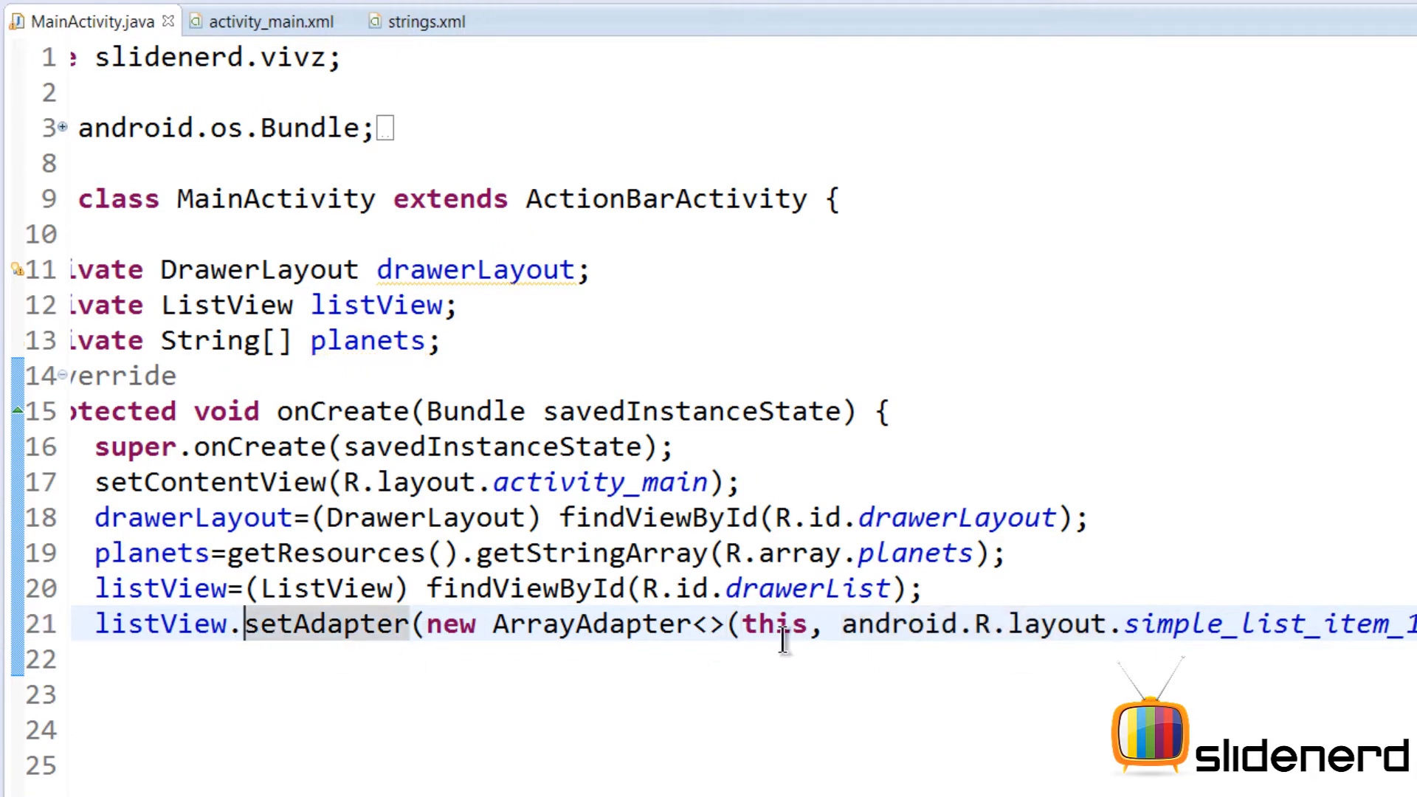
# Step: Un-maximize the editor so Project Explorer and Console reappear around the code
pyautogui.doubleClick(772, 625)
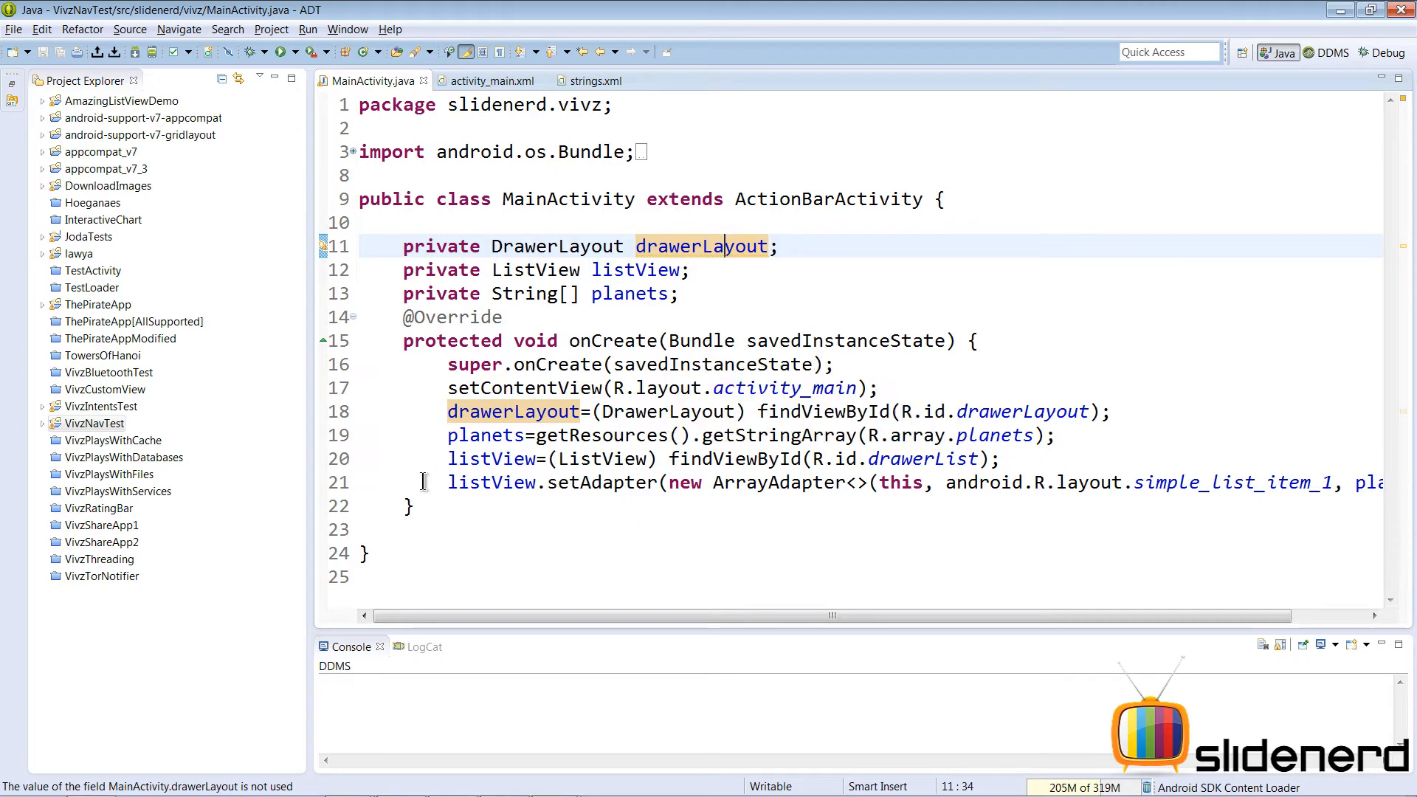
# Step: Give the adapter the explicit type new ArrayAdapter<String>
pyautogui.click(941, 496)
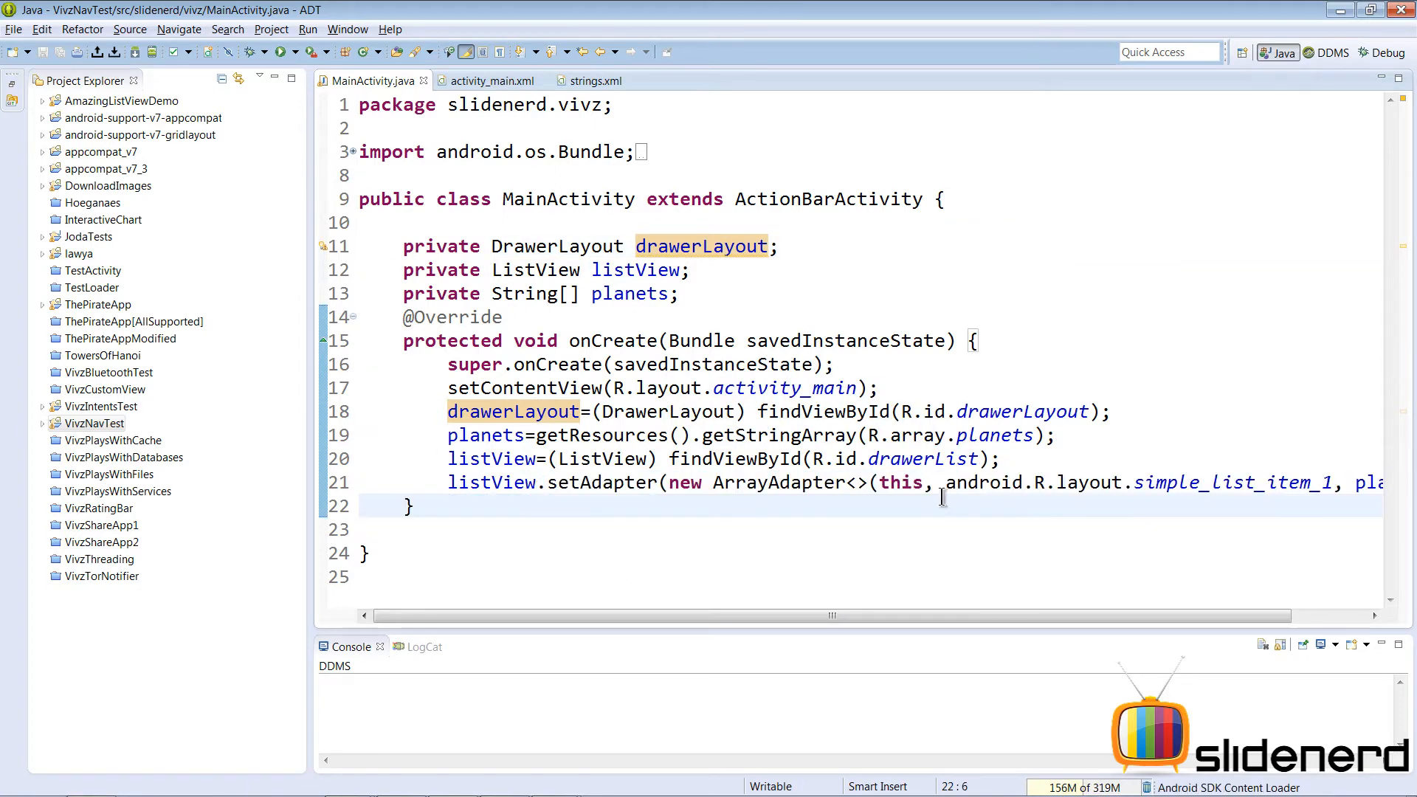
pyautogui.click(924, 482)
pyautogui.write('String')
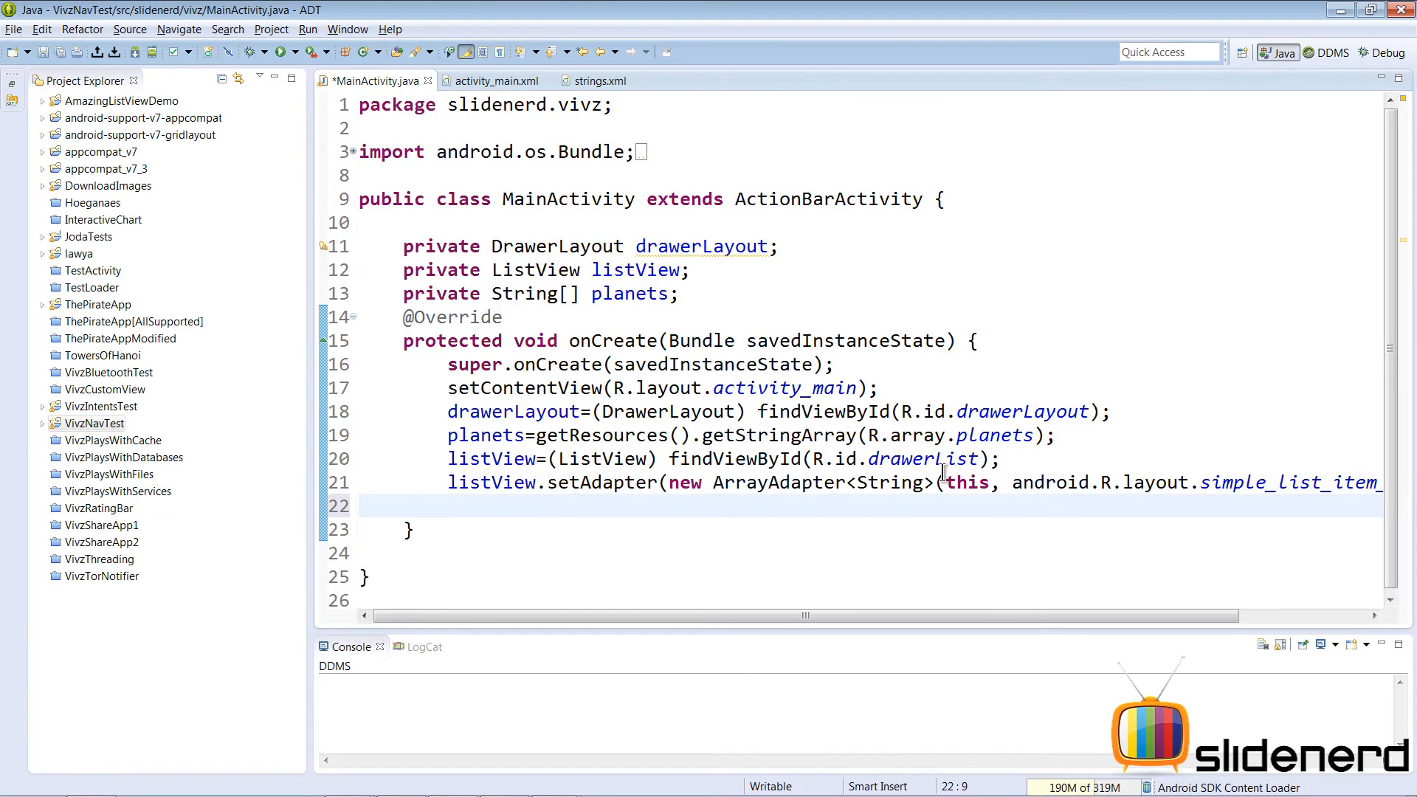
# Step: Set an OnItemClickListener and make MainActivity implement it, generating onItemClick
pyautogui.write('listView.set')
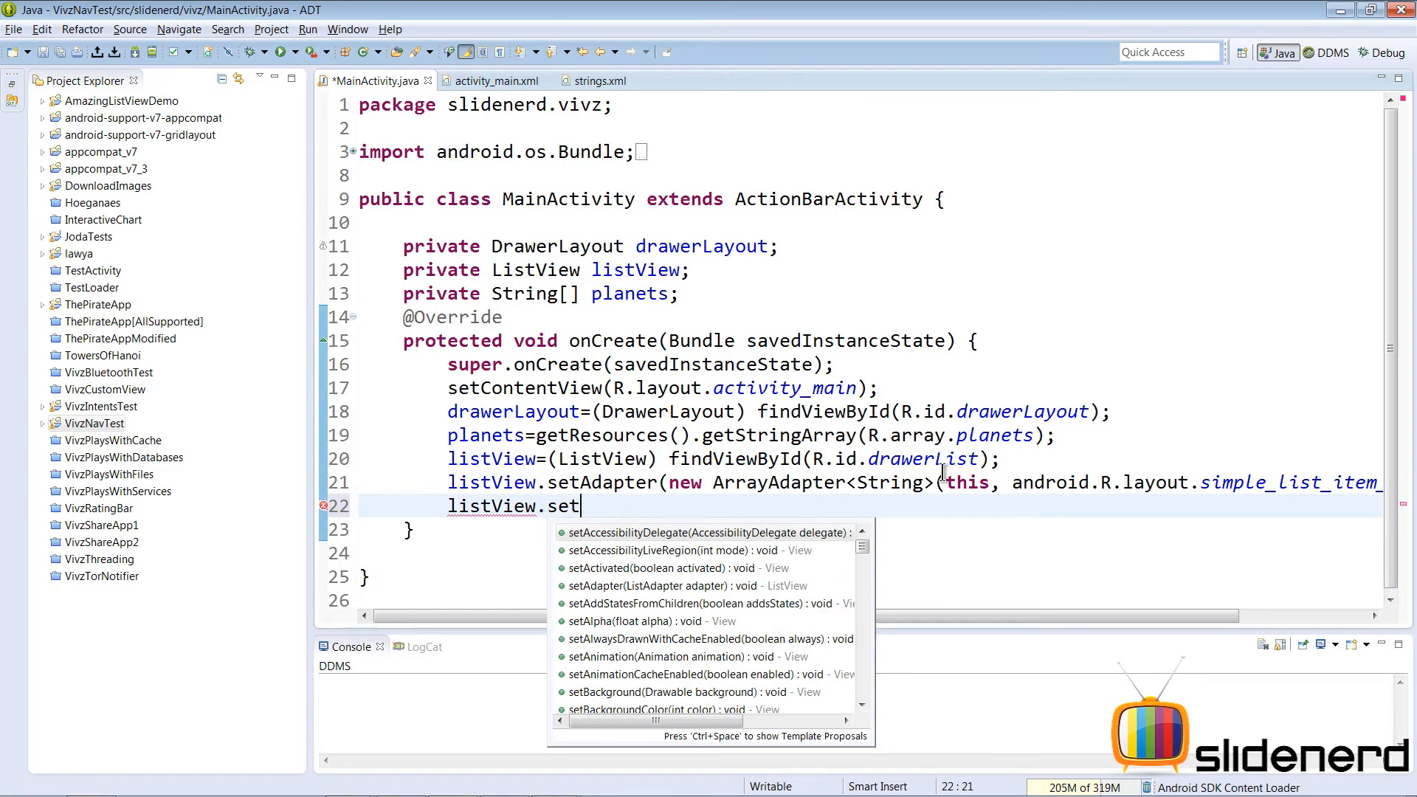
pyautogui.write('OnItemClickListener(this);')
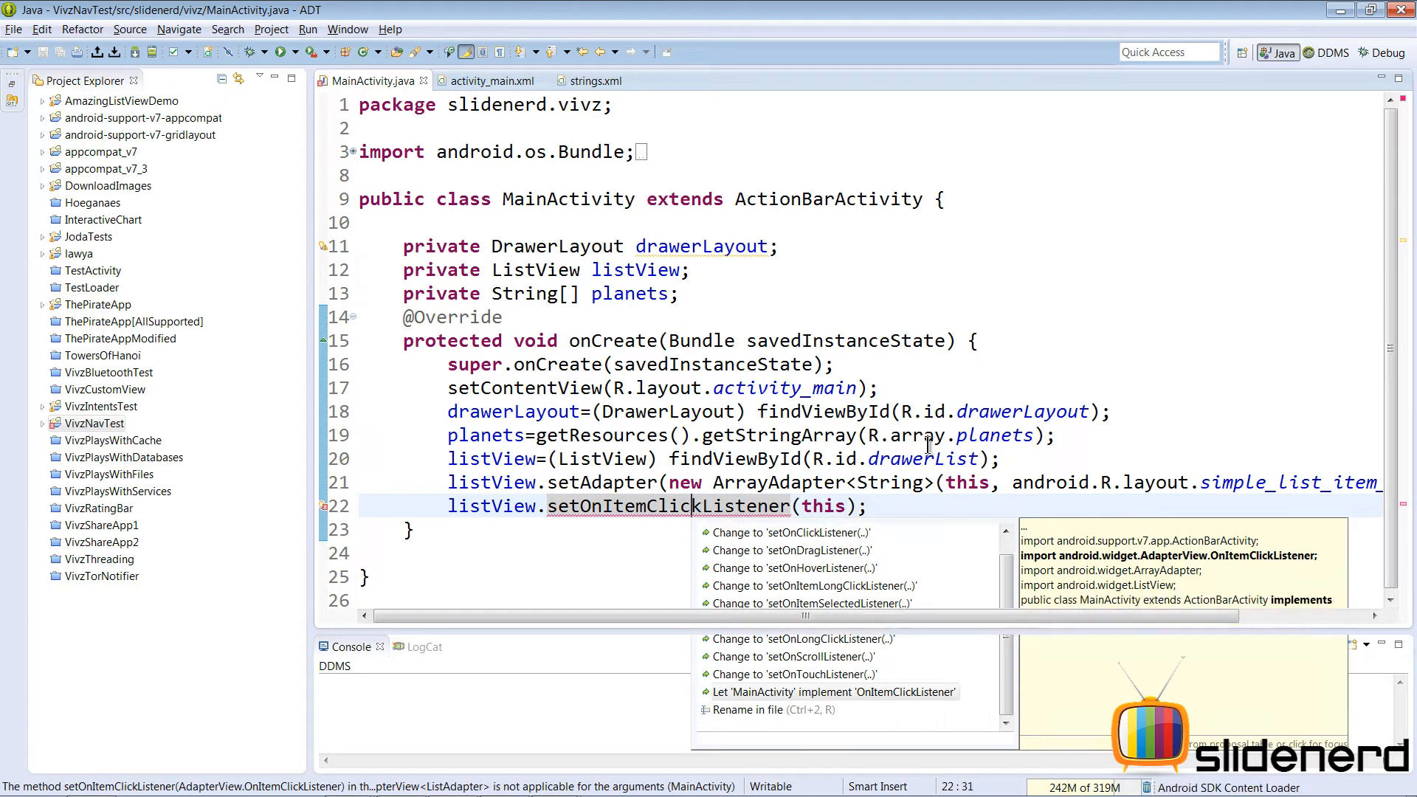
pyautogui.click(834, 691)
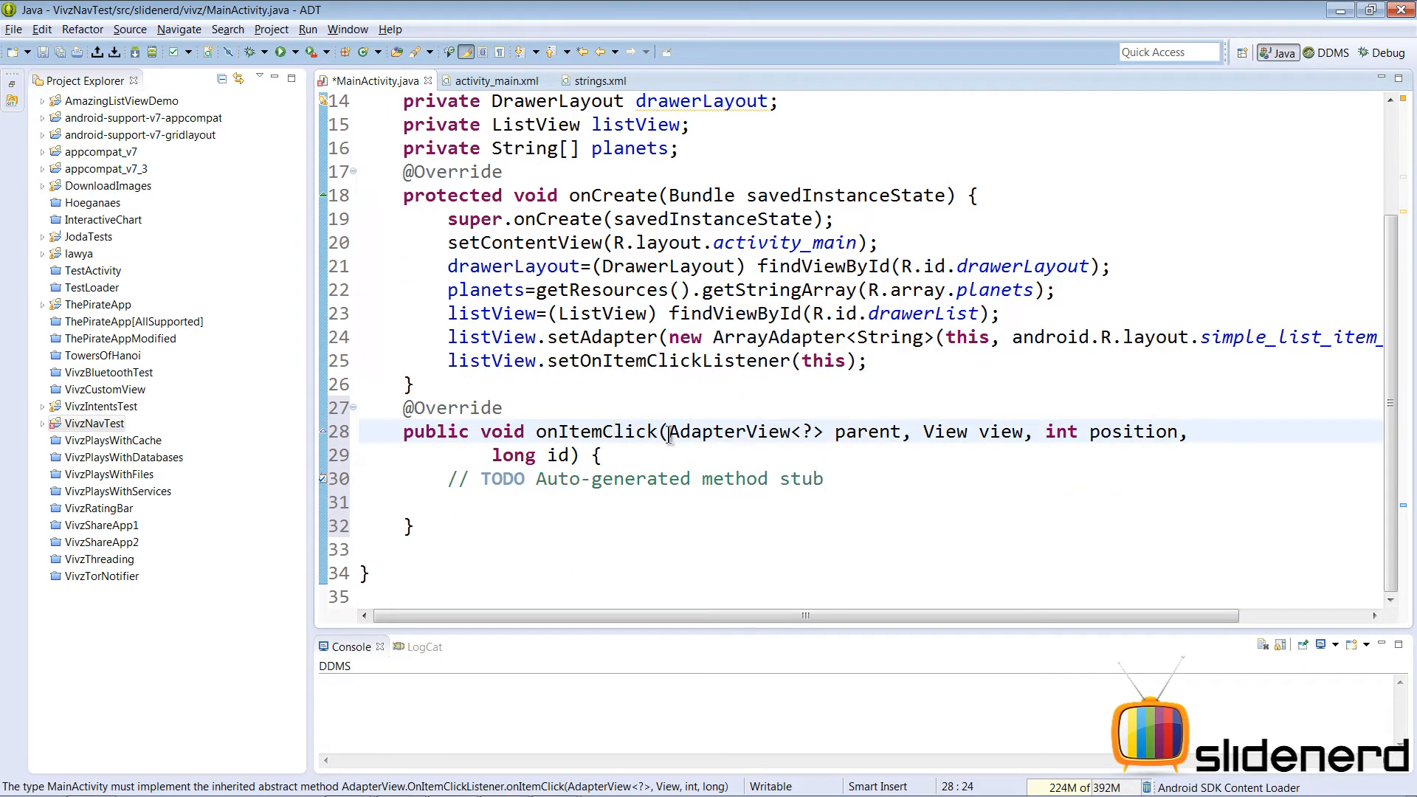
pyautogui.click(910, 478)
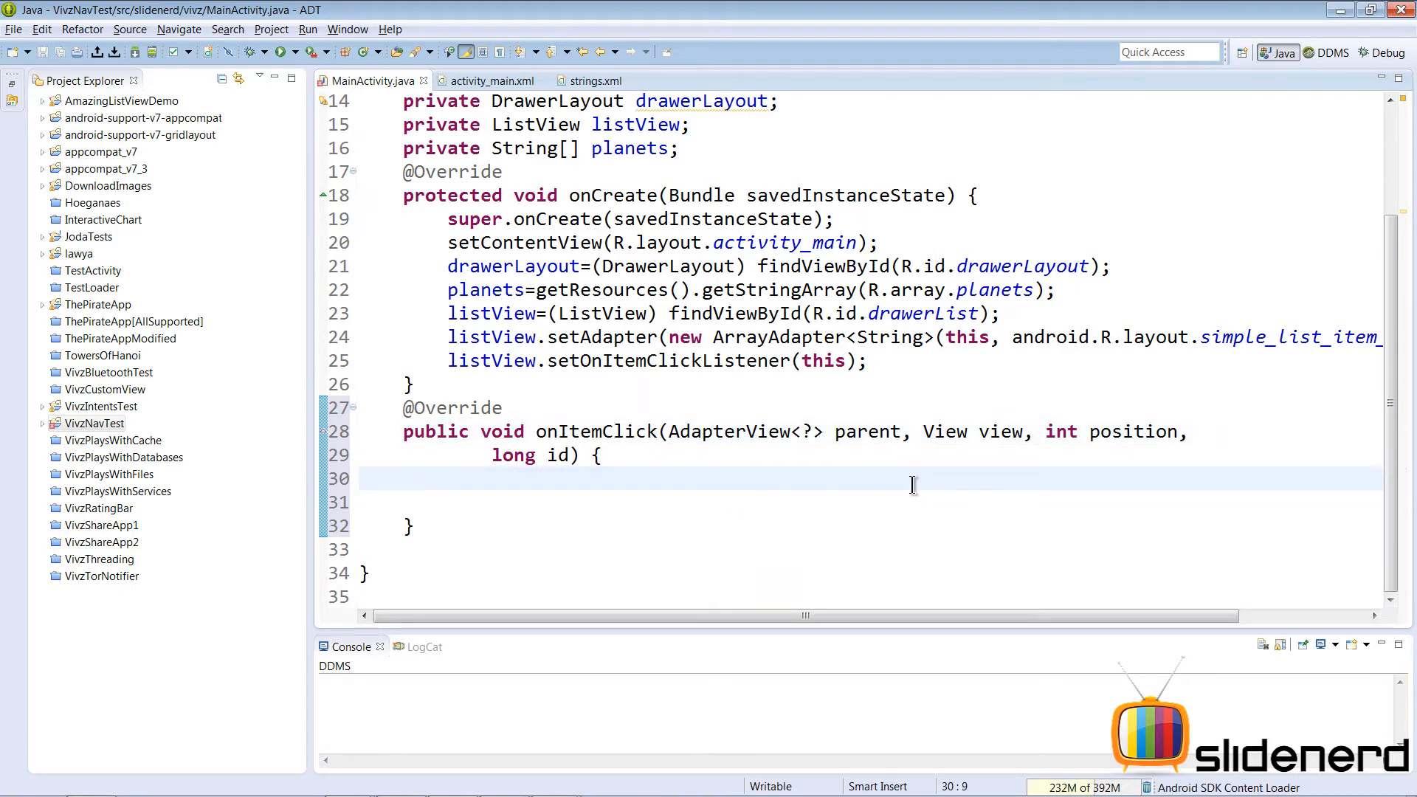
# Step: In onItemClick show a LENGTH_LONG Toast with planets[position] + " was selected "
pyautogui.write('Toast.')
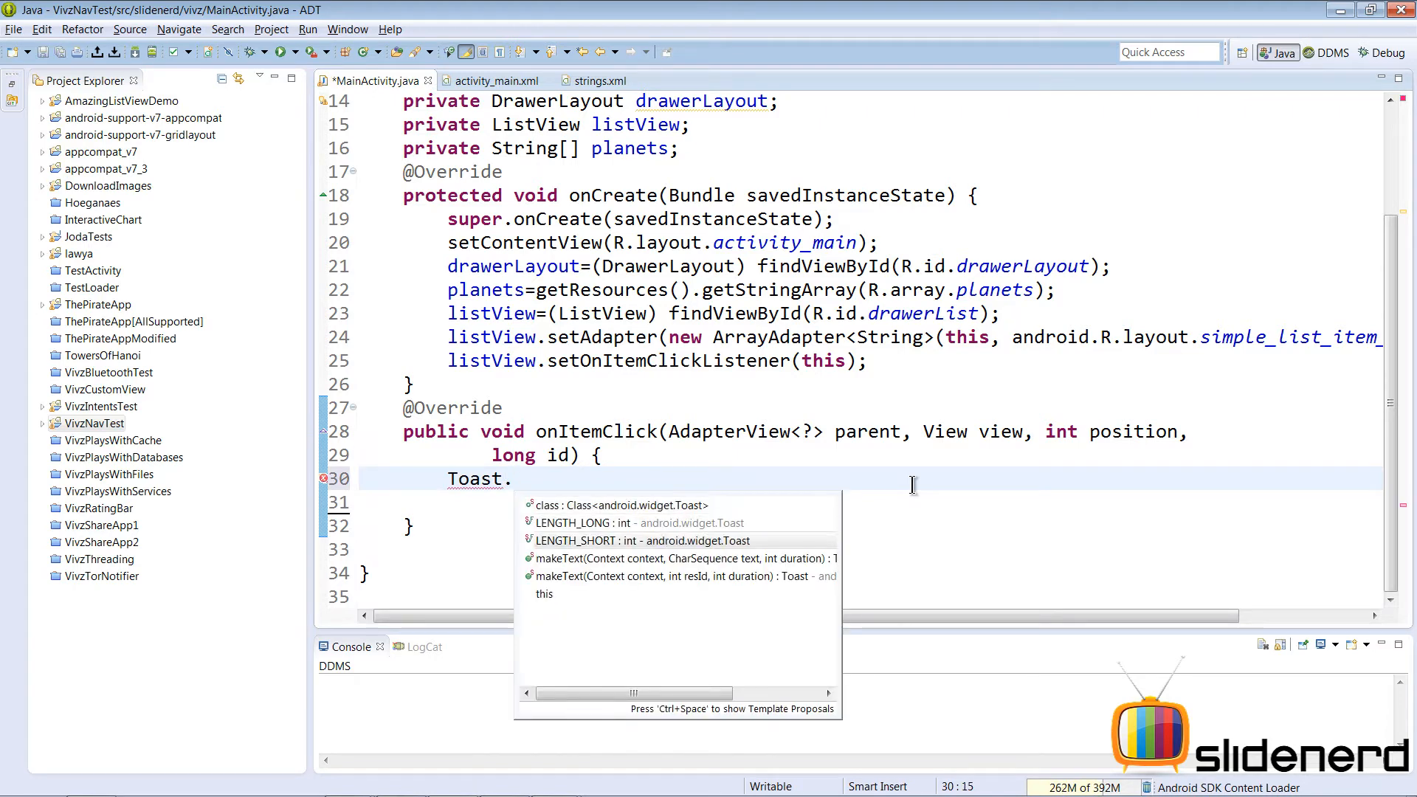
pyautogui.click(690, 558)
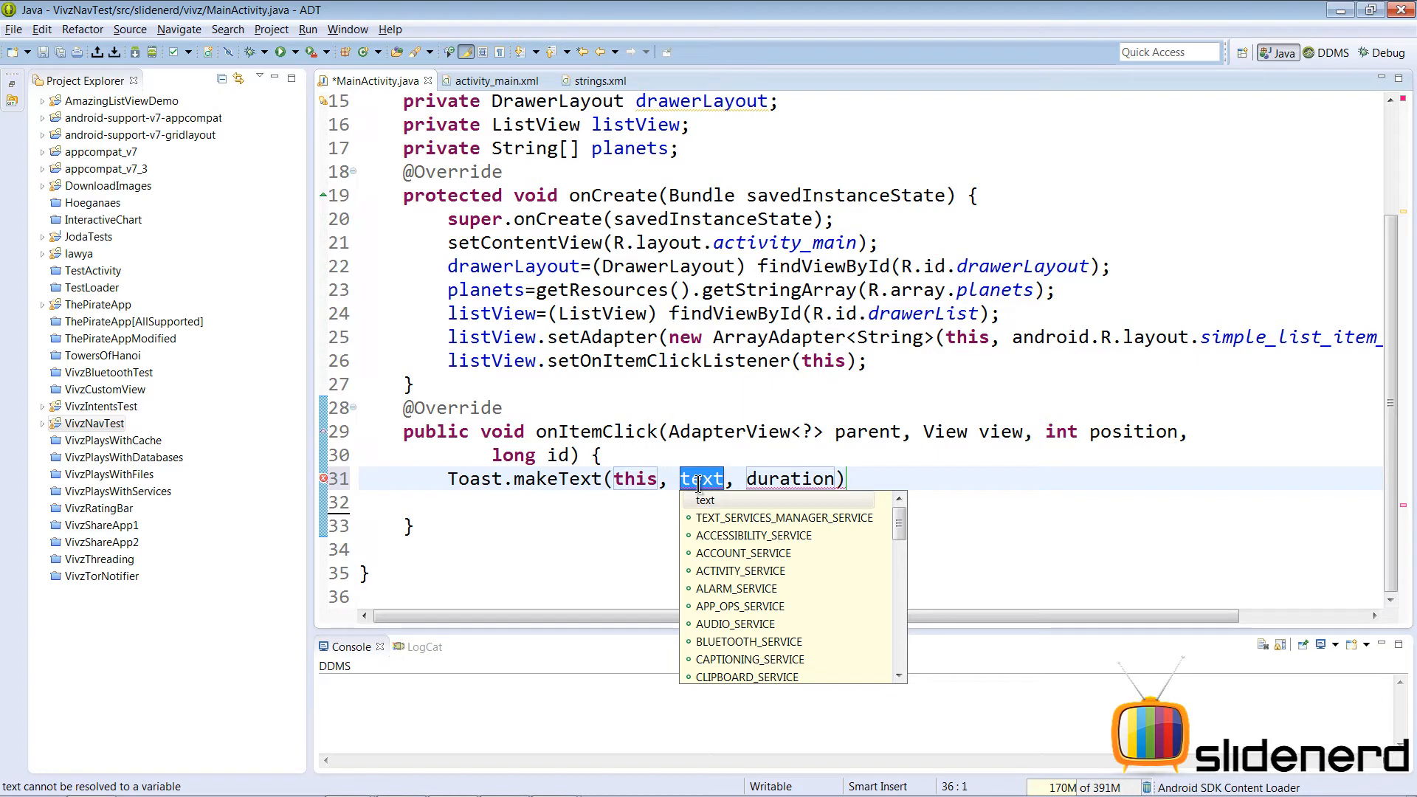
pyautogui.write('position]')
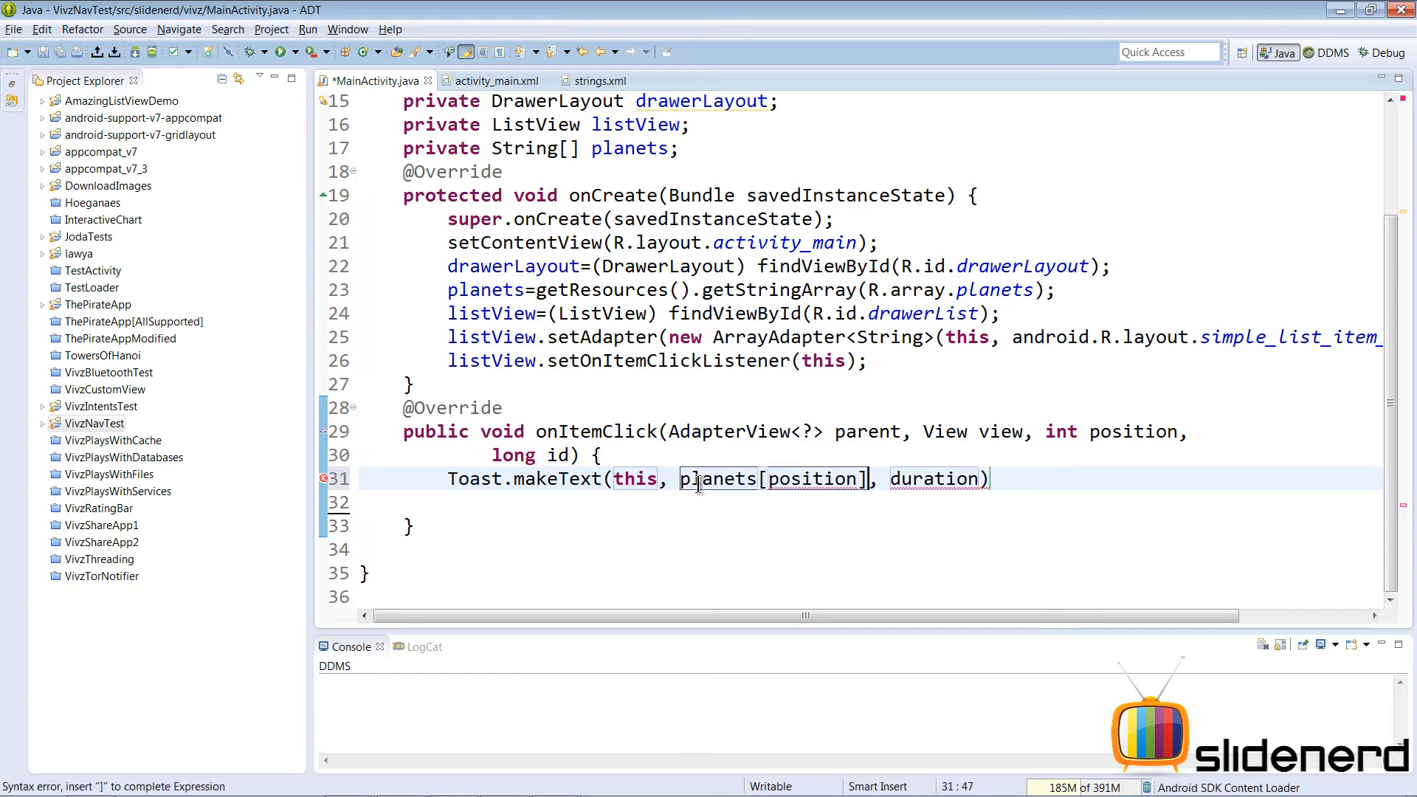
pyautogui.write('+"was"')
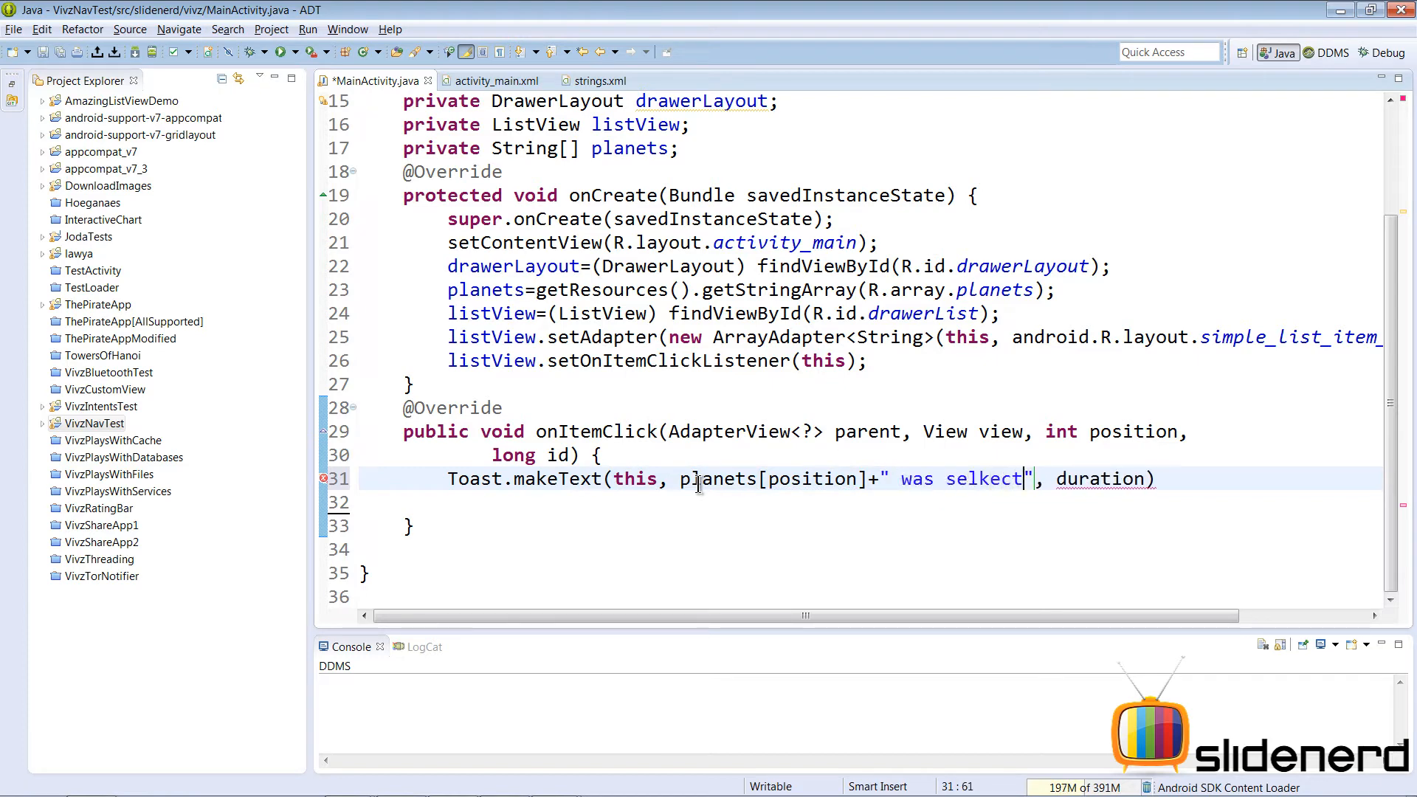
pyautogui.write('selected')
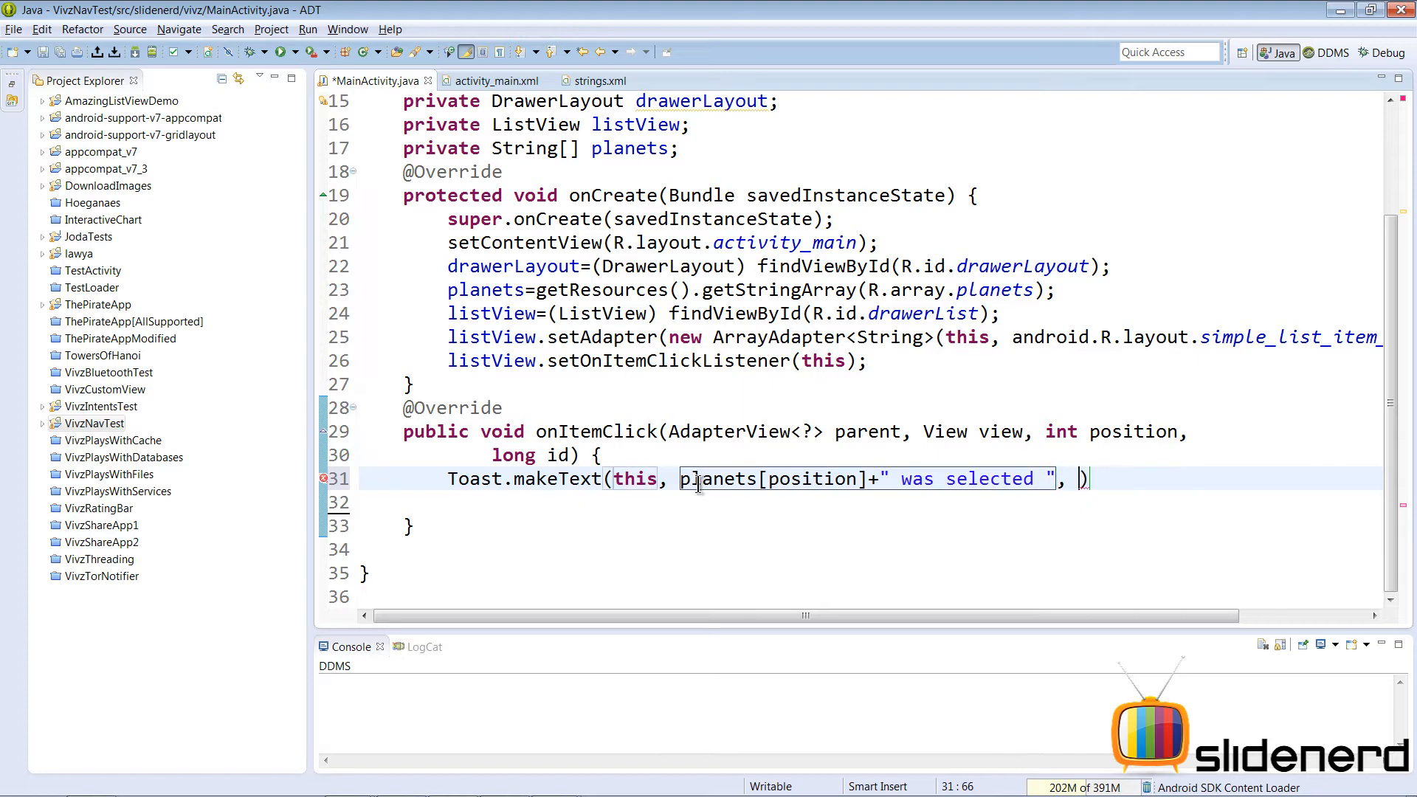
pyautogui.write('Toast.LENGTH_LONG')
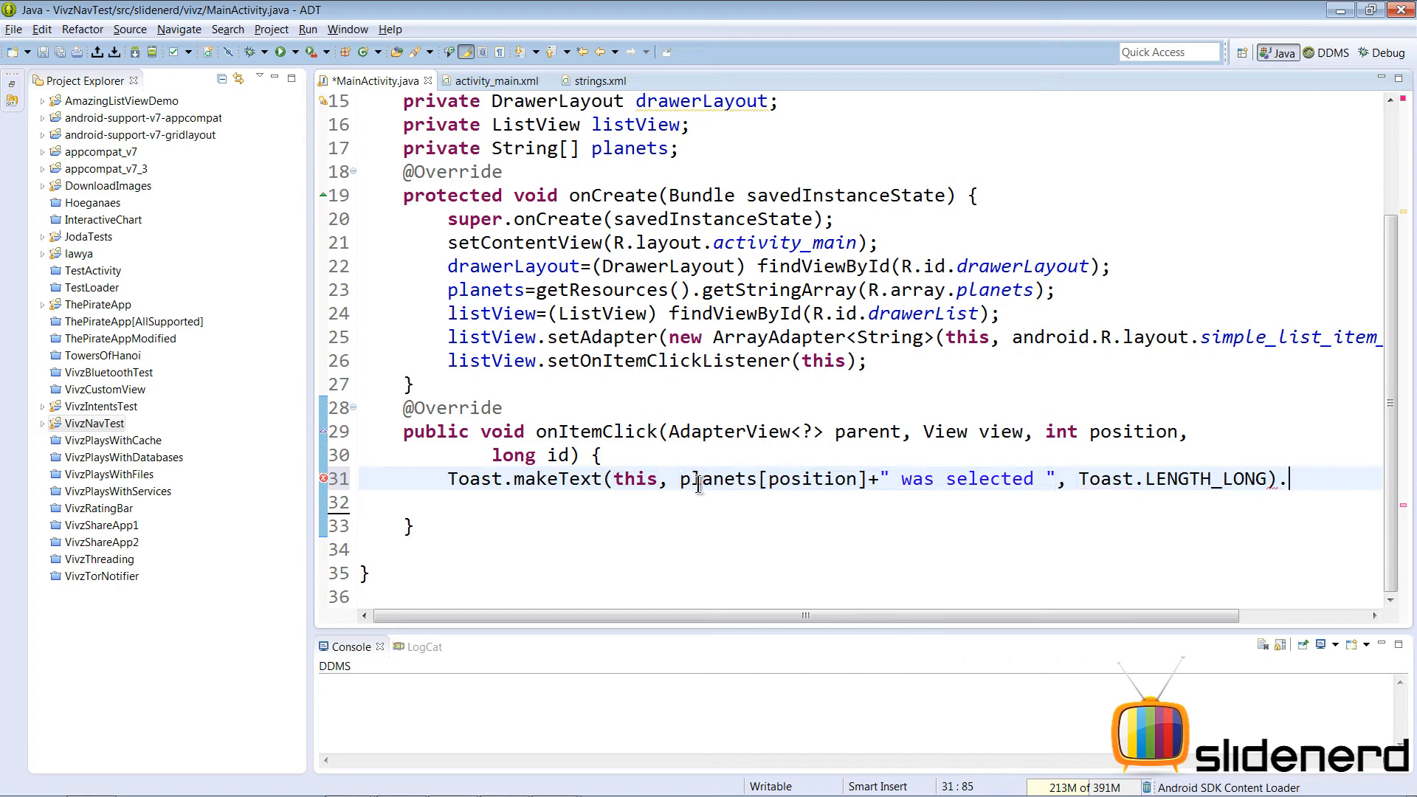
pyautogui.write('show();')
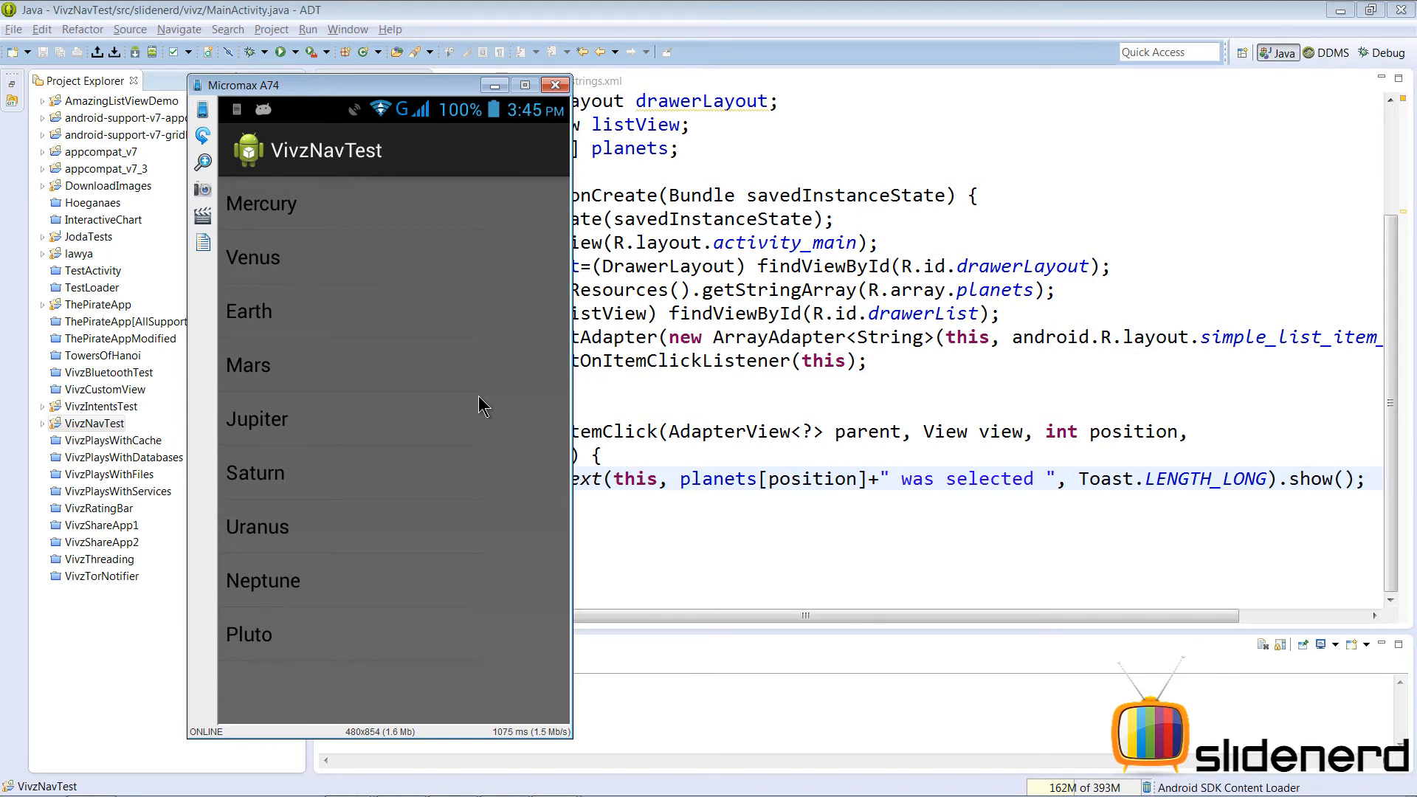
# Step: Run the app as an Android Application on the emulator to view the default planet list
pyautogui.click(257, 527)
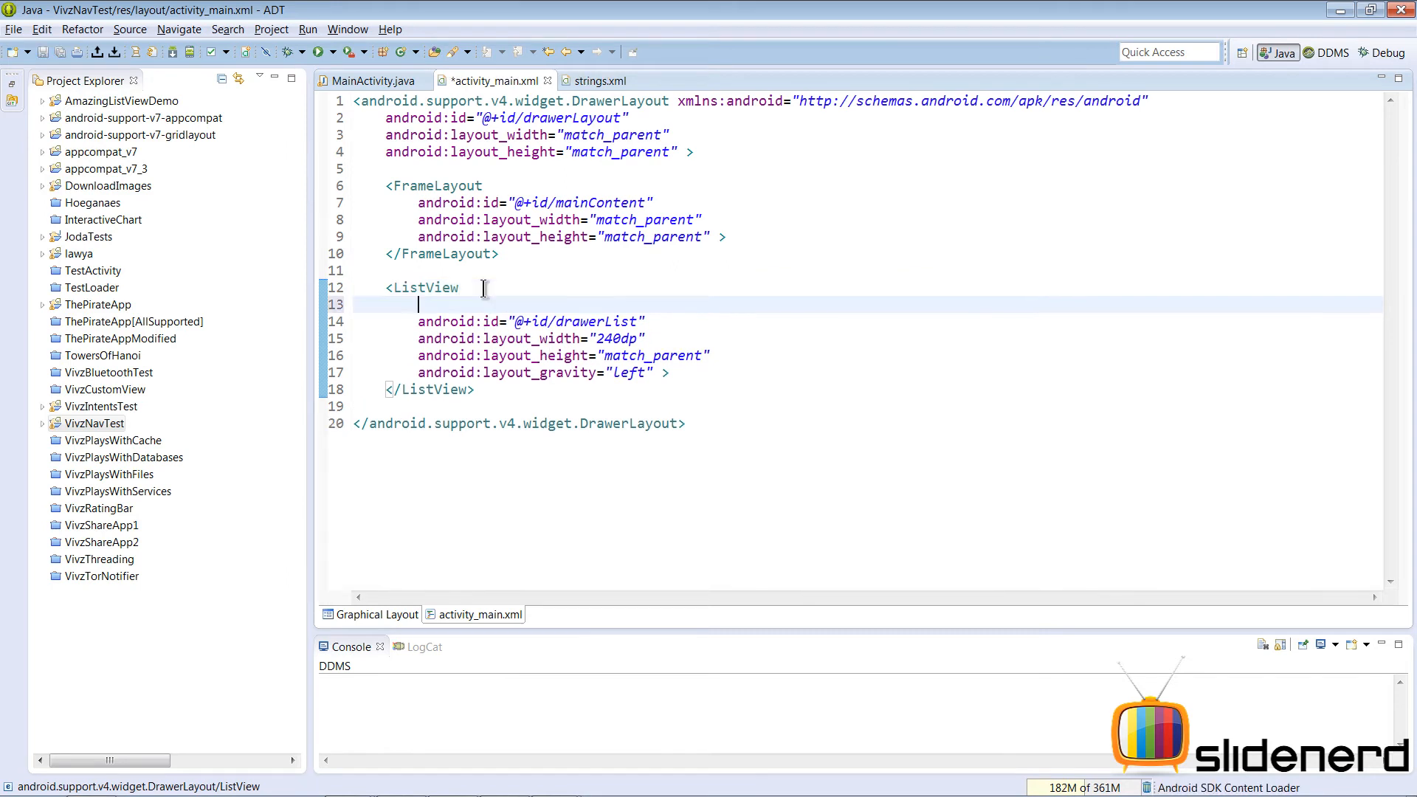
pyautogui.write('android:background="#')
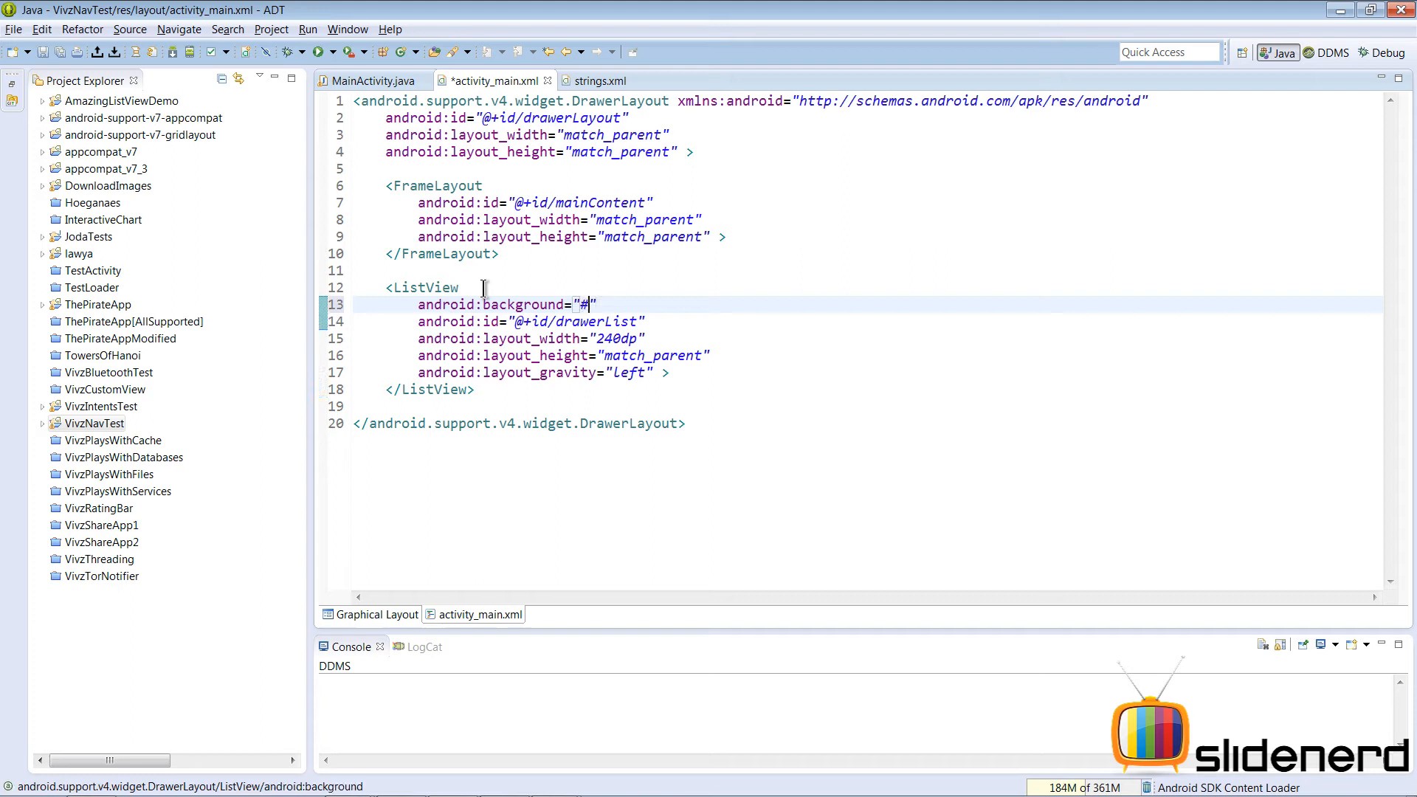
pyautogui.write('FF8800')
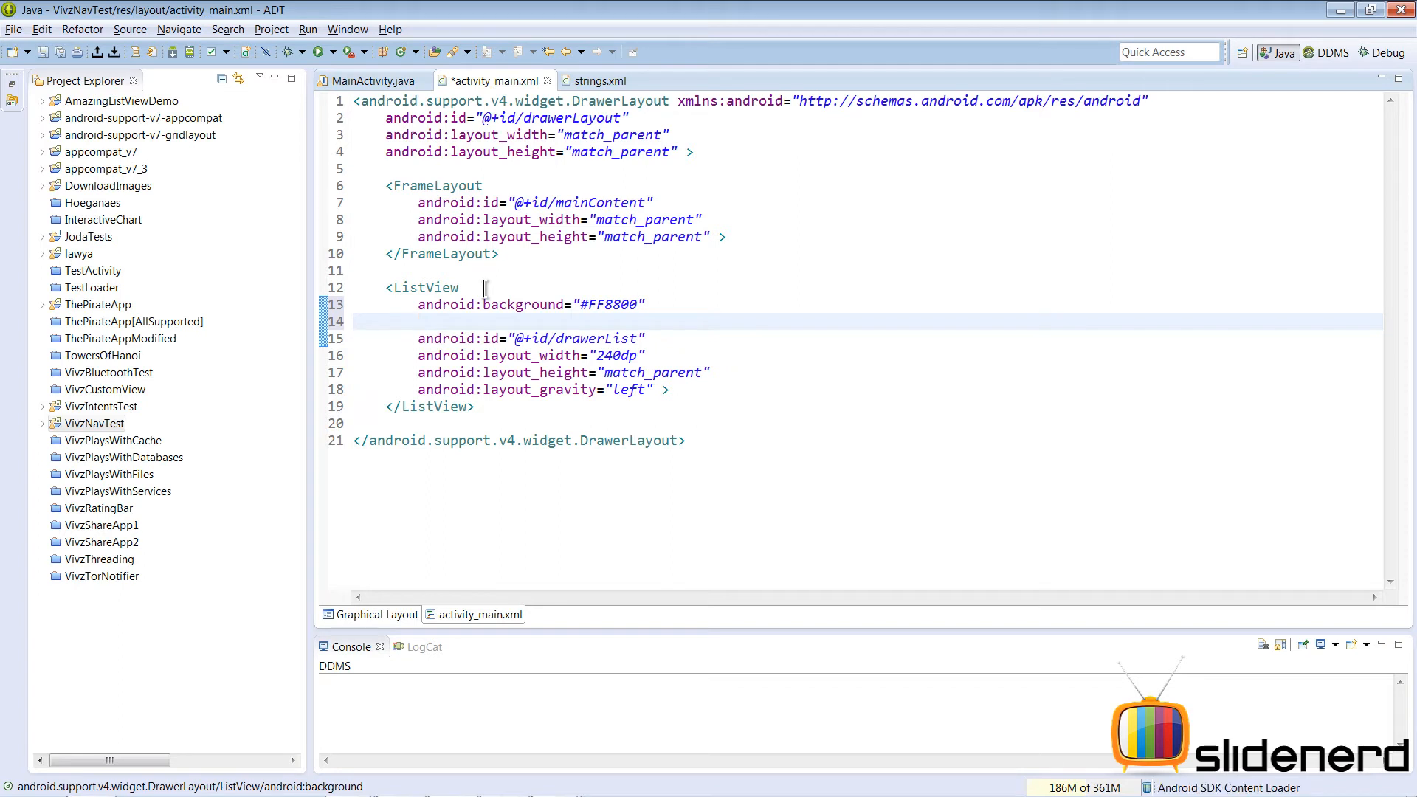
pyautogui.write('android:')
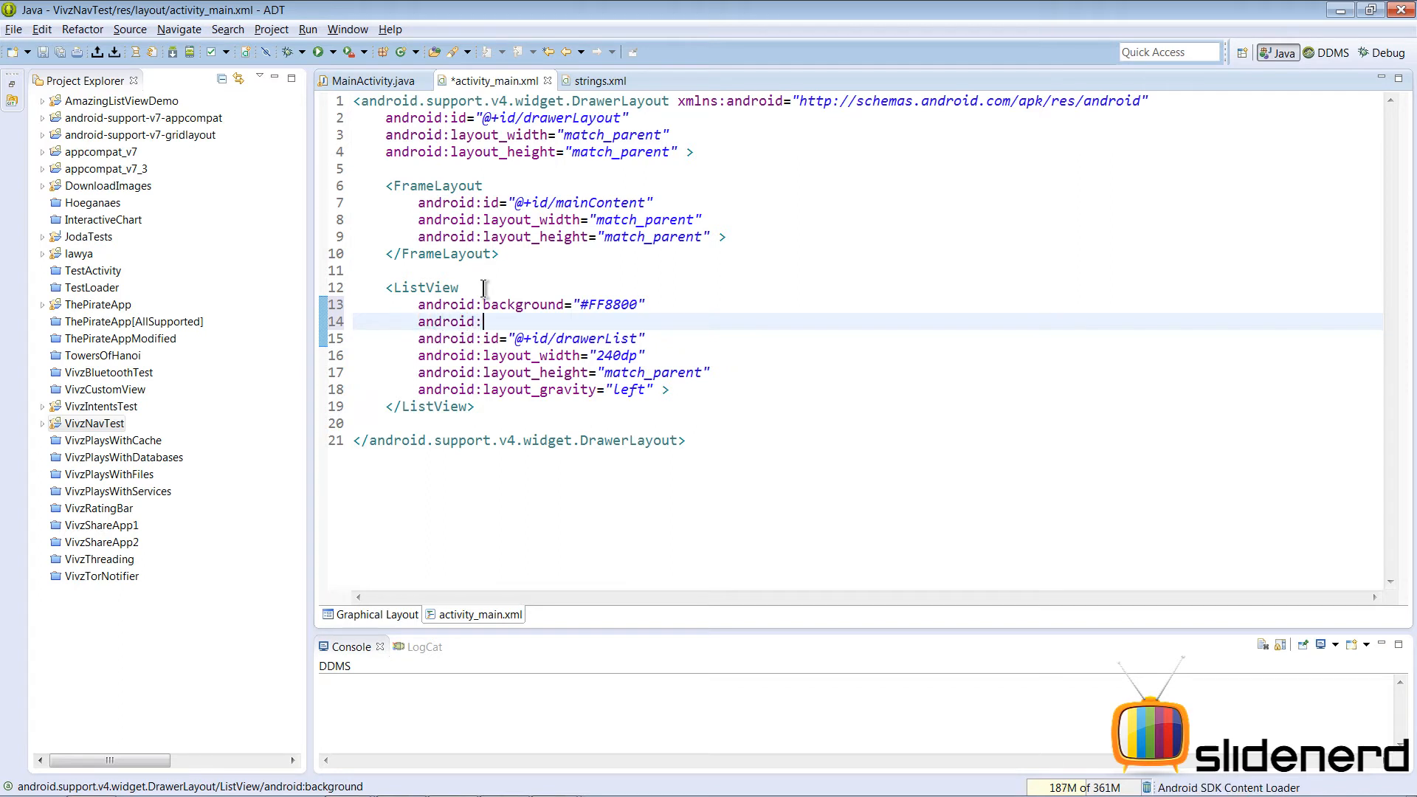
pyautogui.write('divider="@null"')
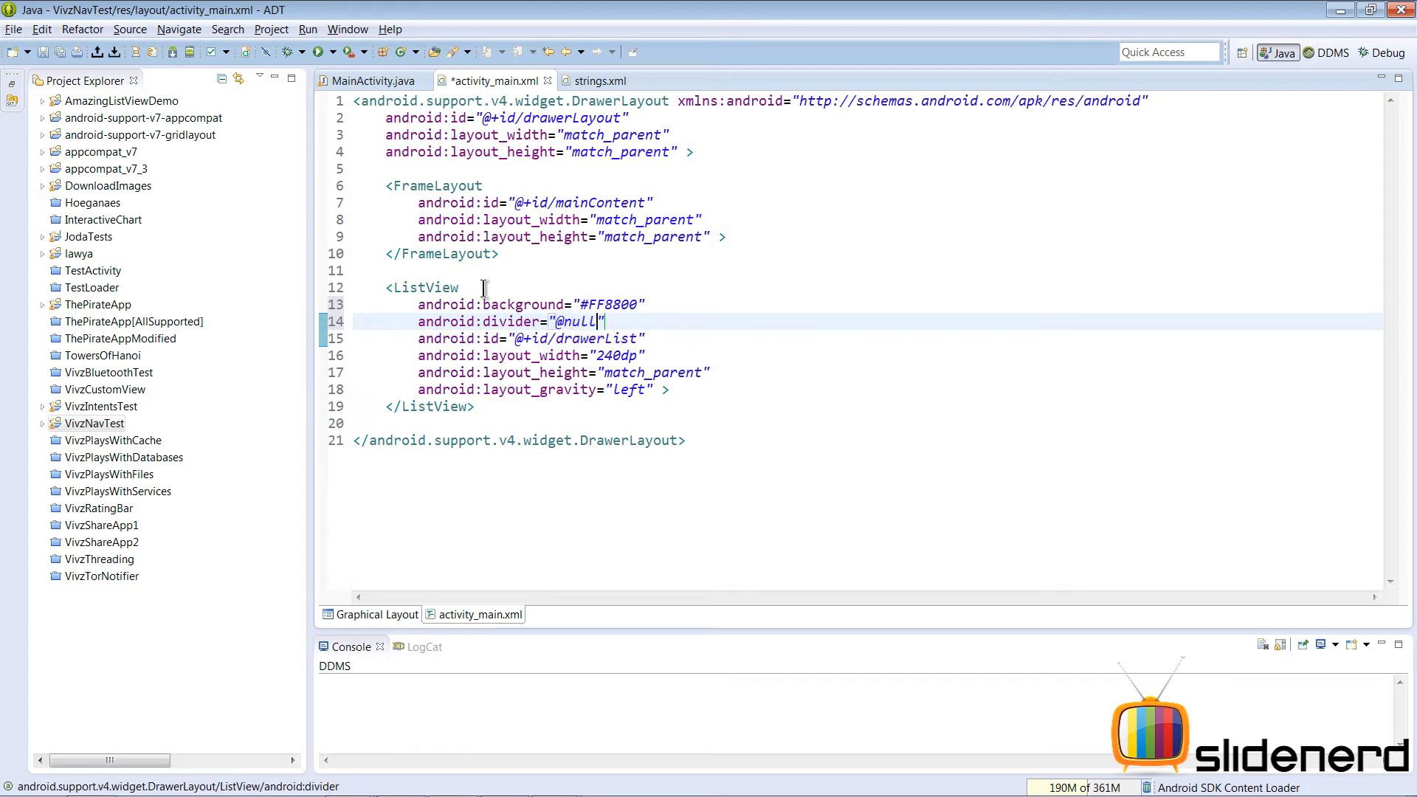
pyautogui.click(93, 423)
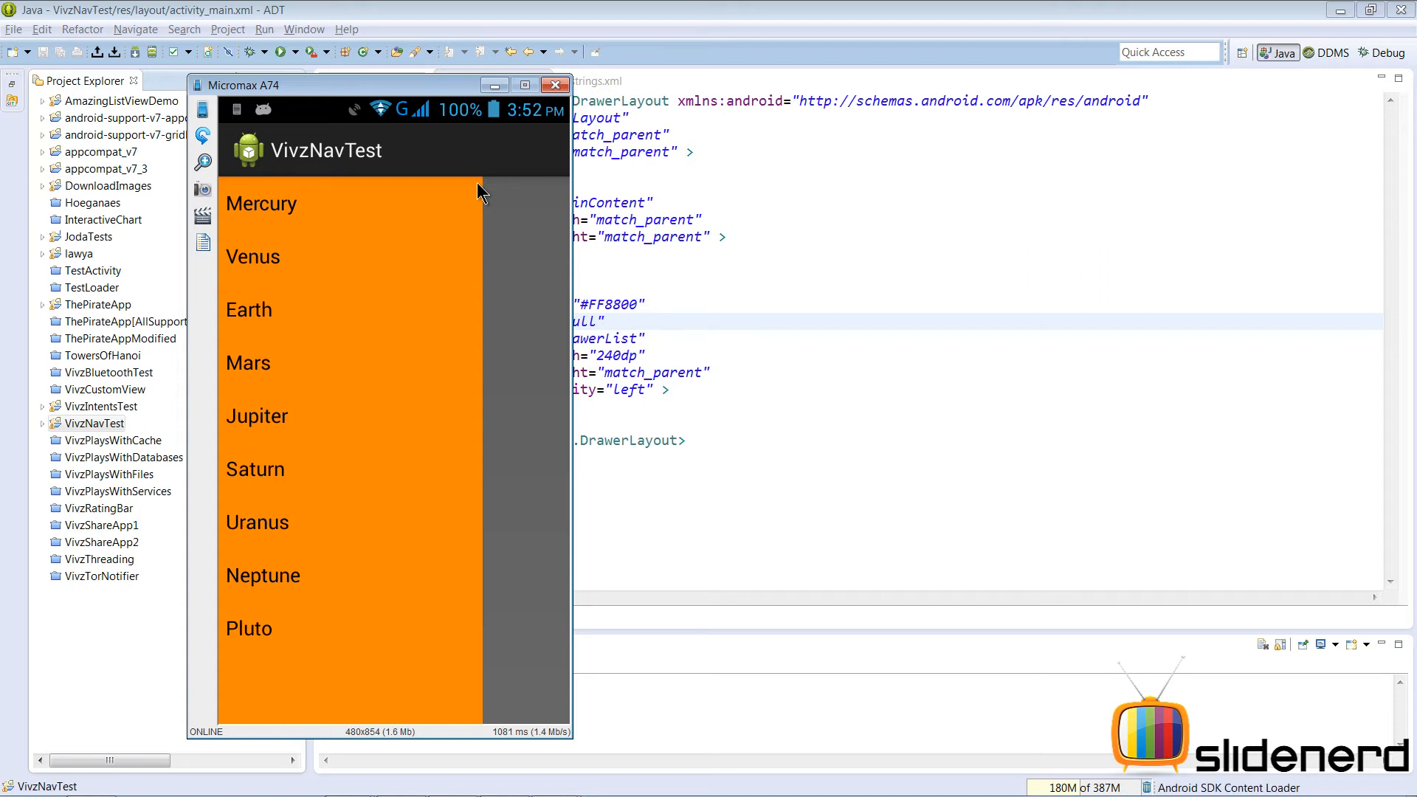
pyautogui.click(256, 523)
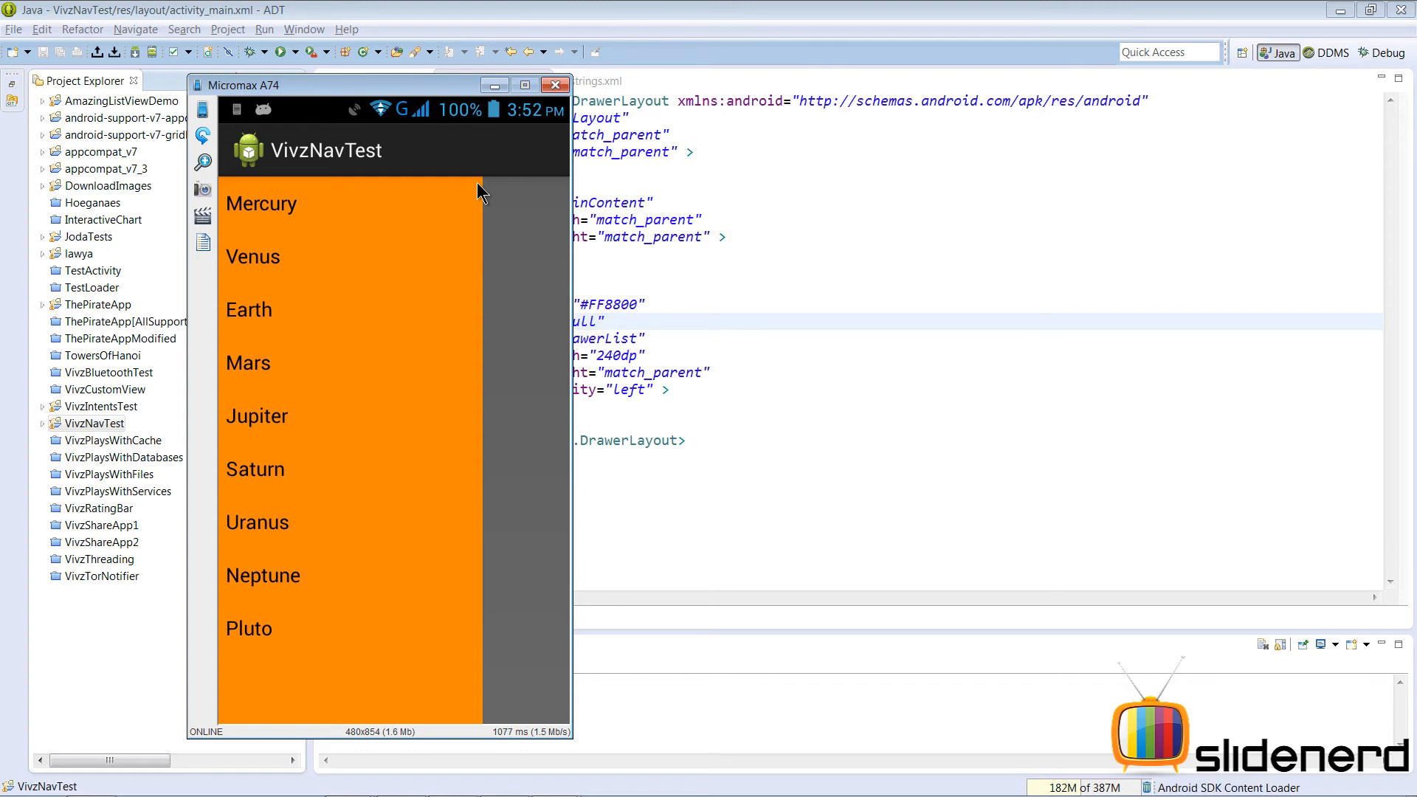
pyautogui.click(262, 576)
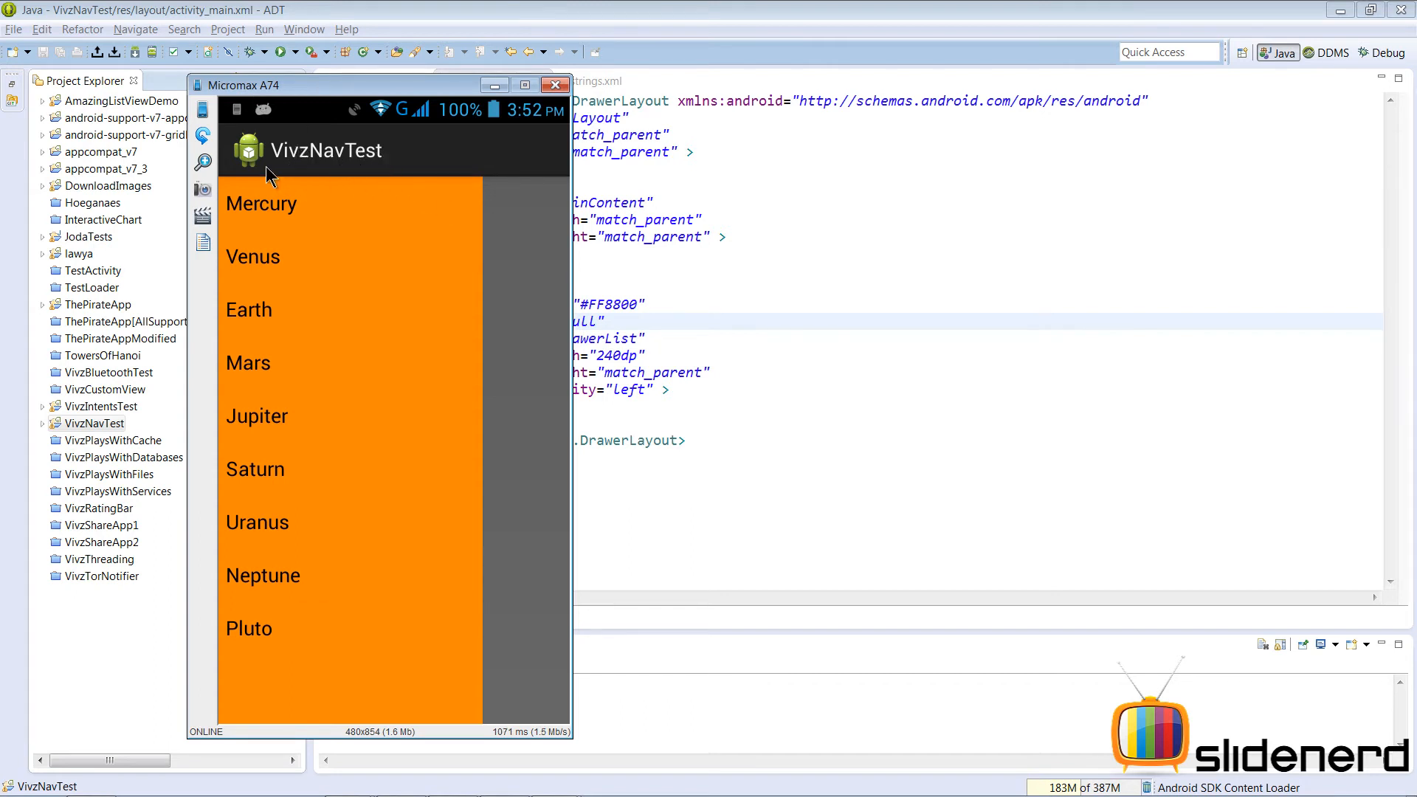
pyautogui.moveTo(405, 151)
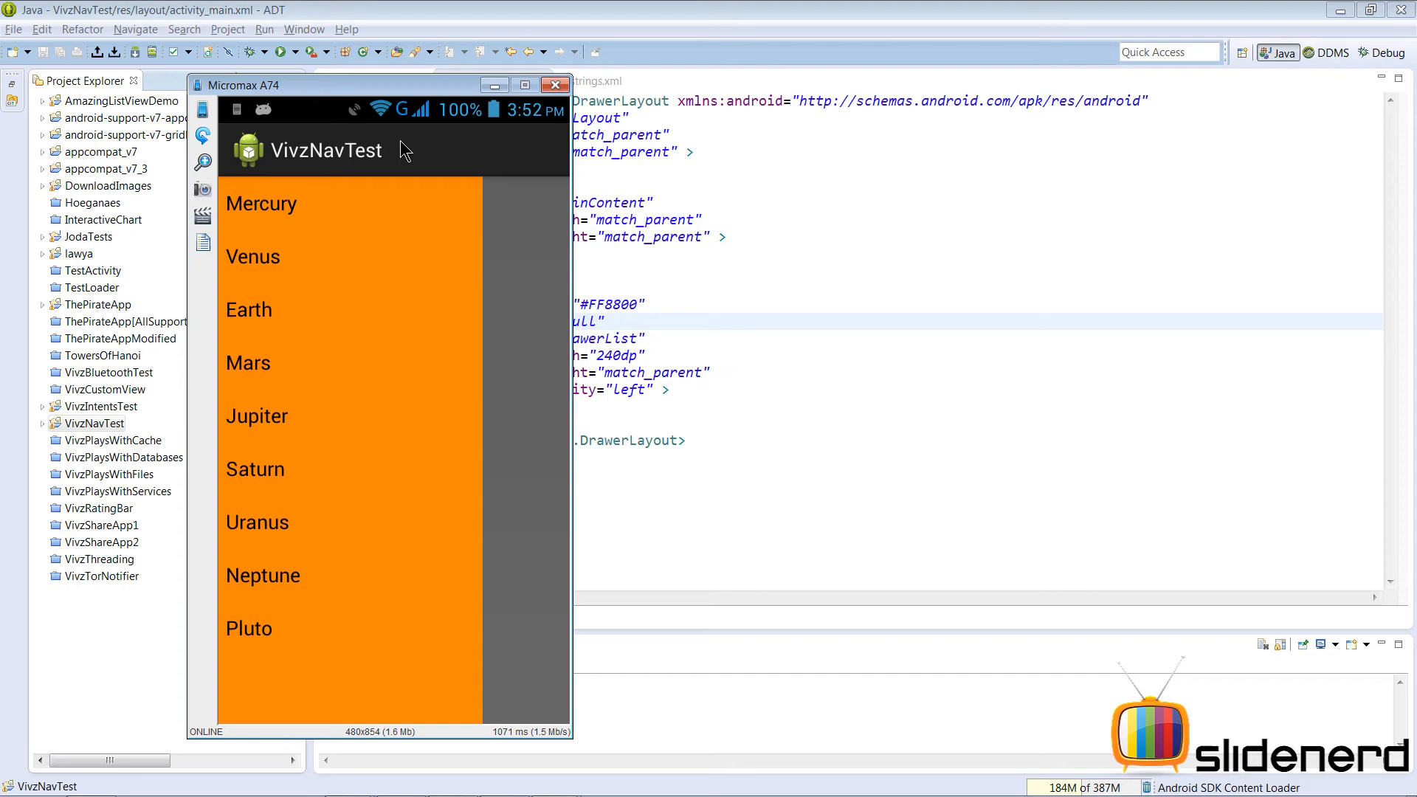
pyautogui.click(555, 84)
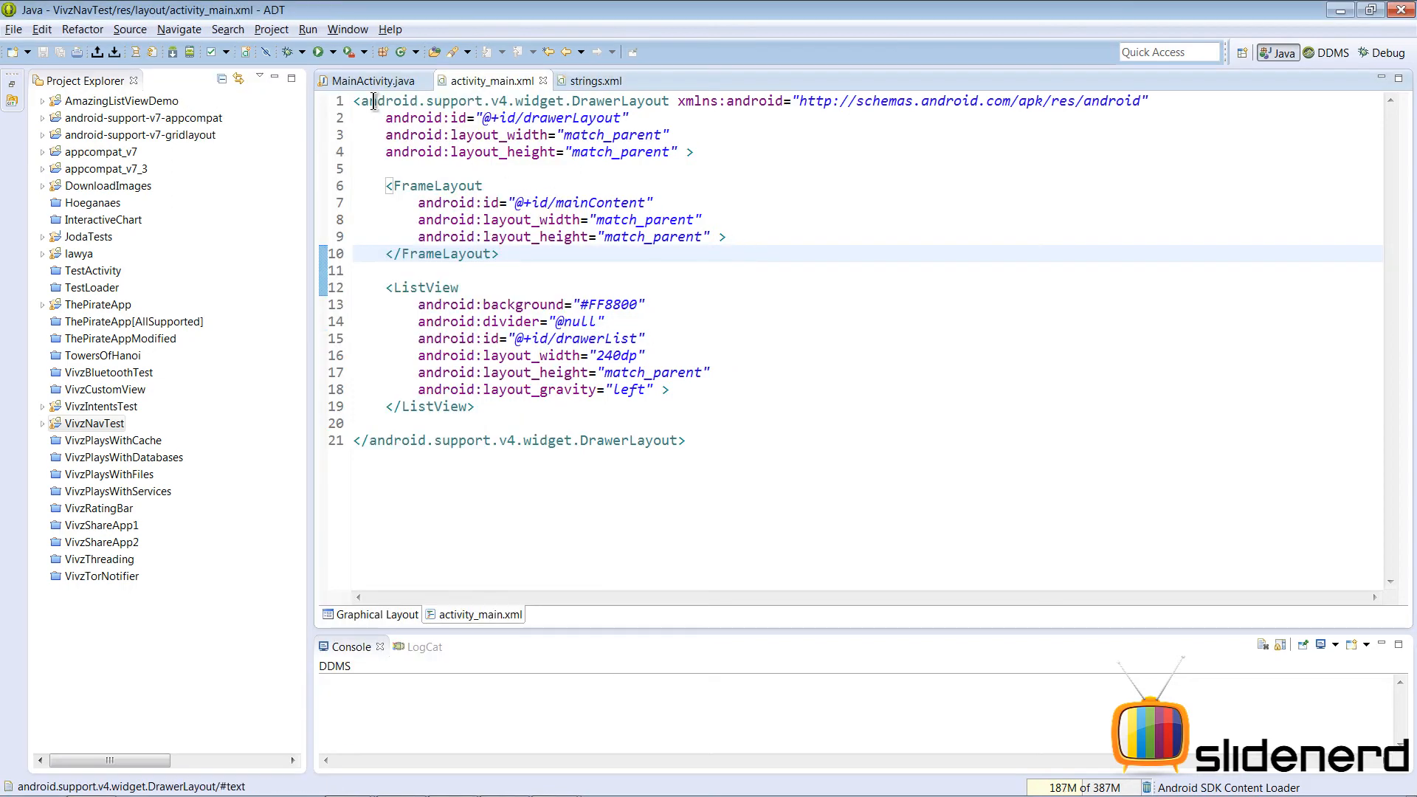
# Step: Call selectItem(position) from onItemClick and create the method via Quick Fix
pyautogui.click(370, 80)
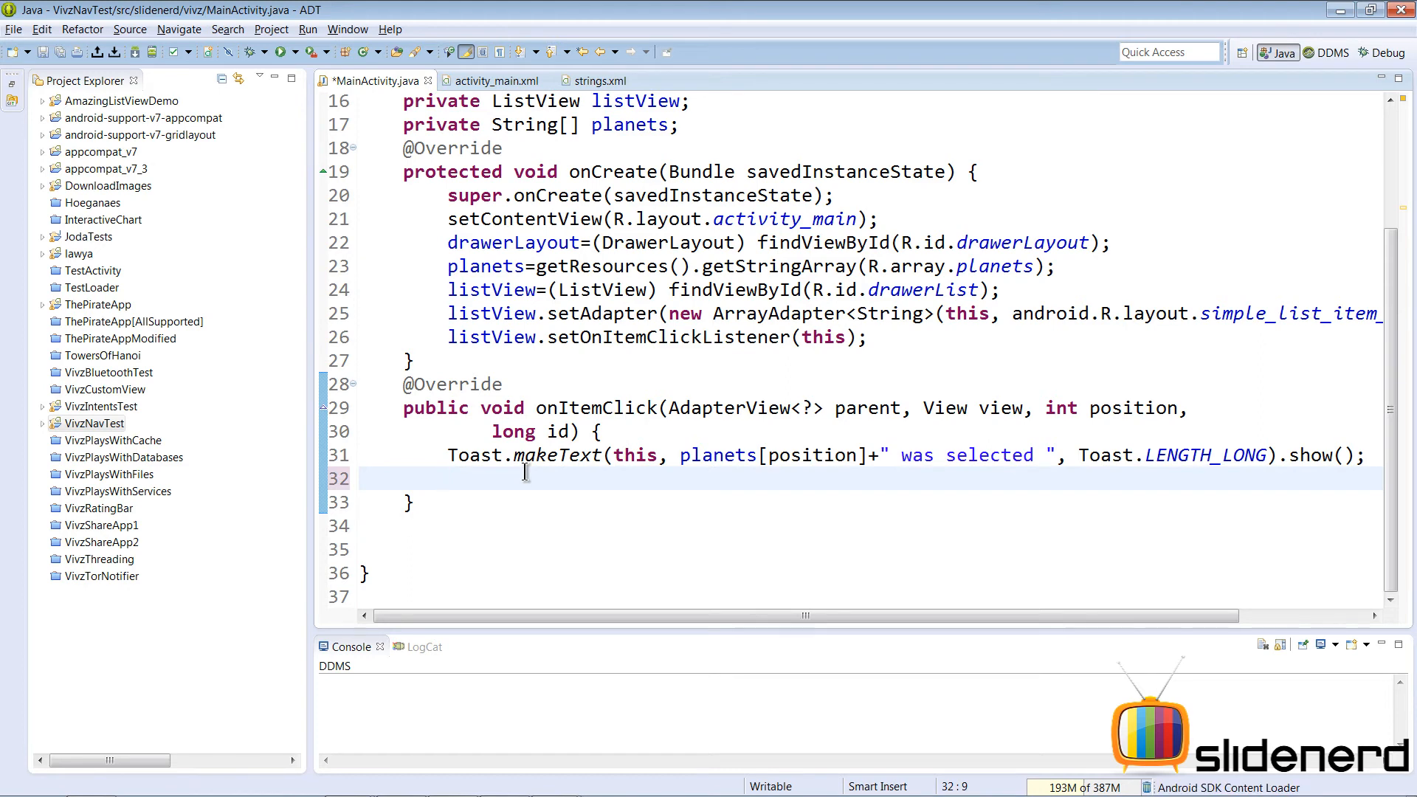
pyautogui.write('selec')
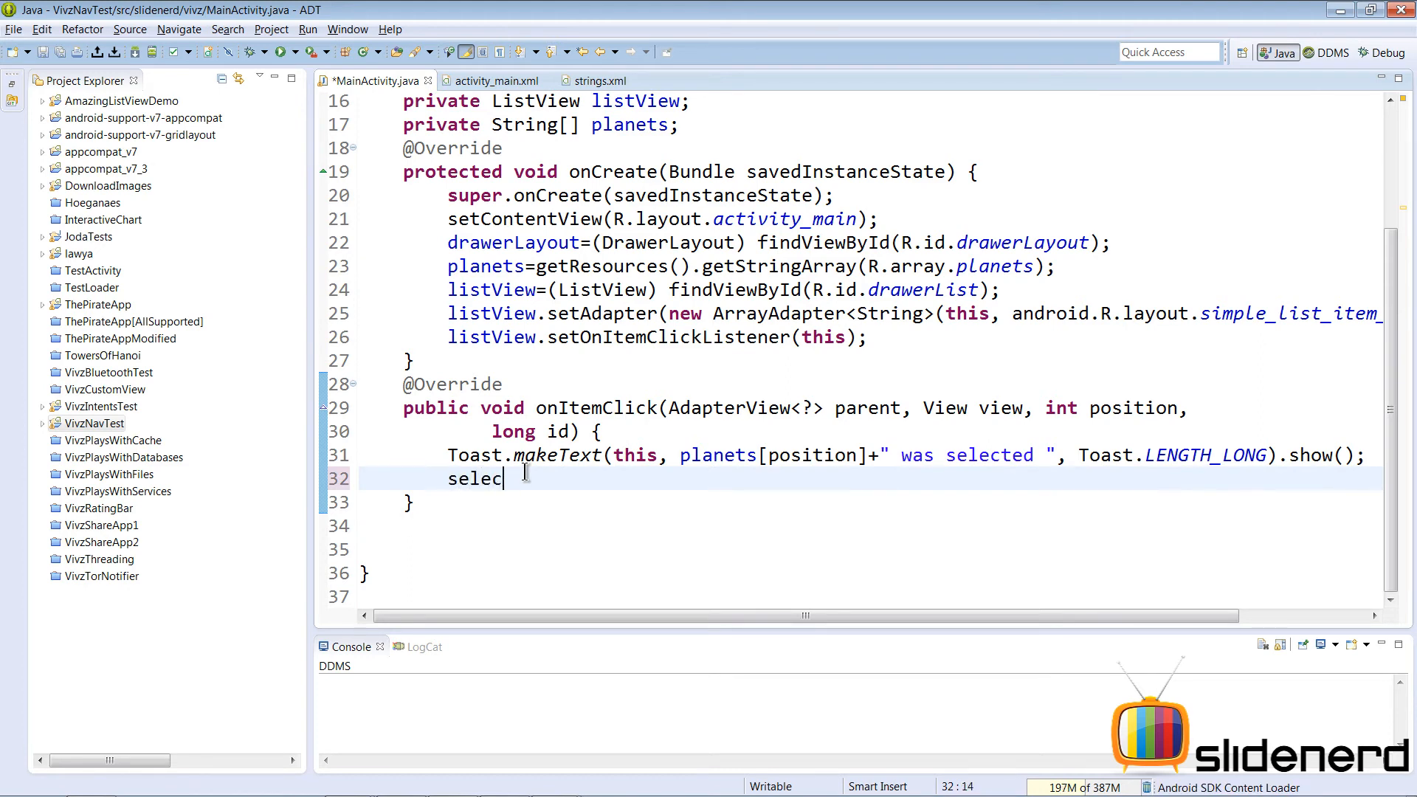
pyautogui.write('tItem()')
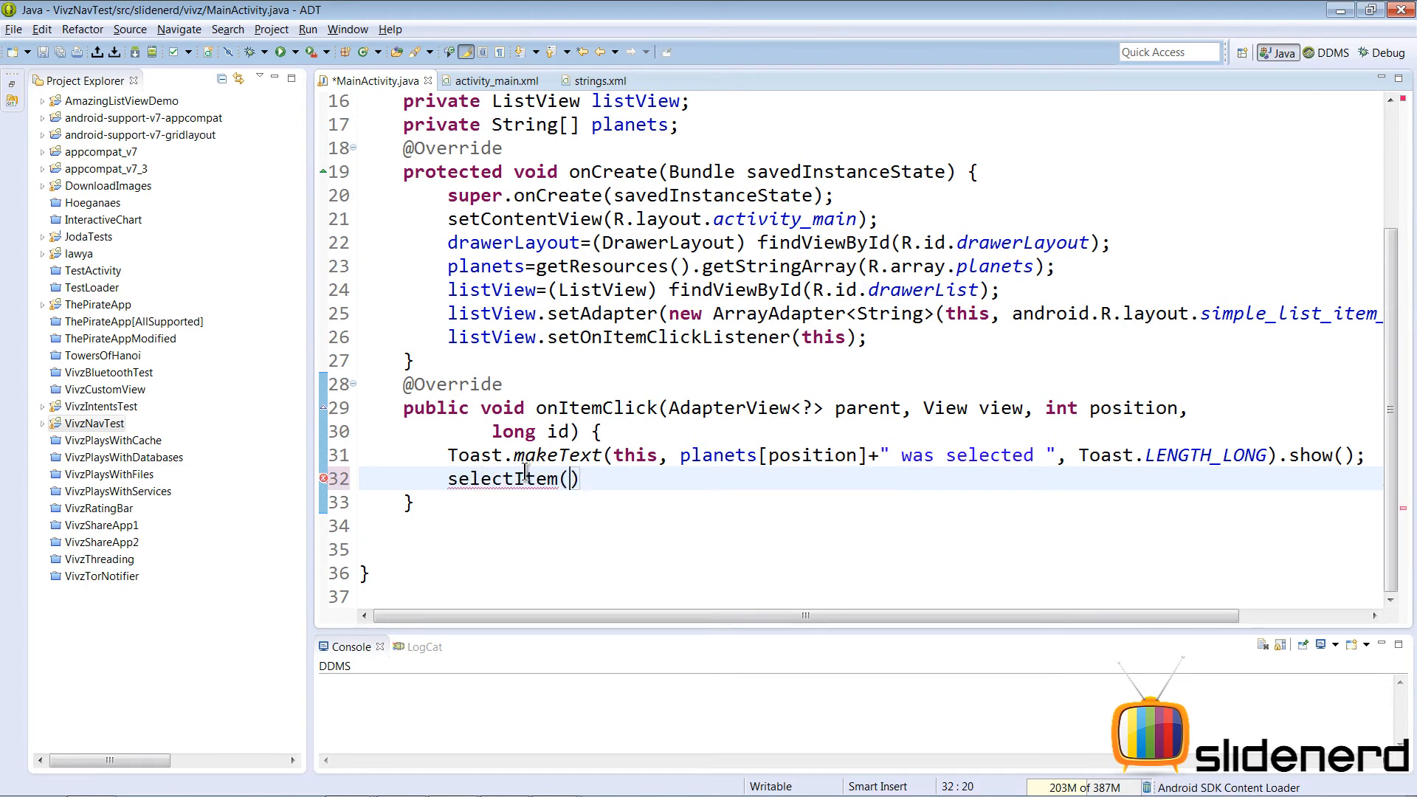
pyautogui.write('position')
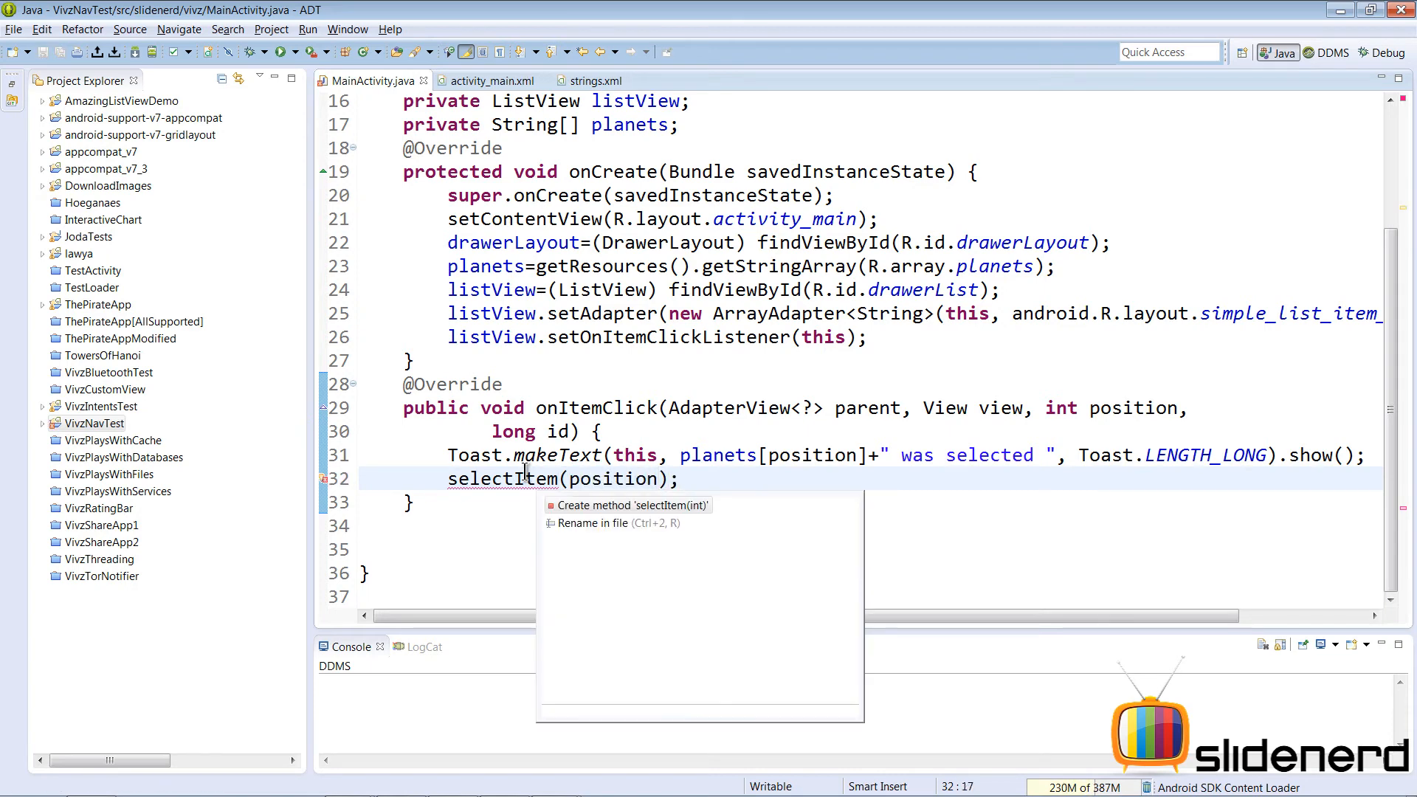
pyautogui.click(631, 505)
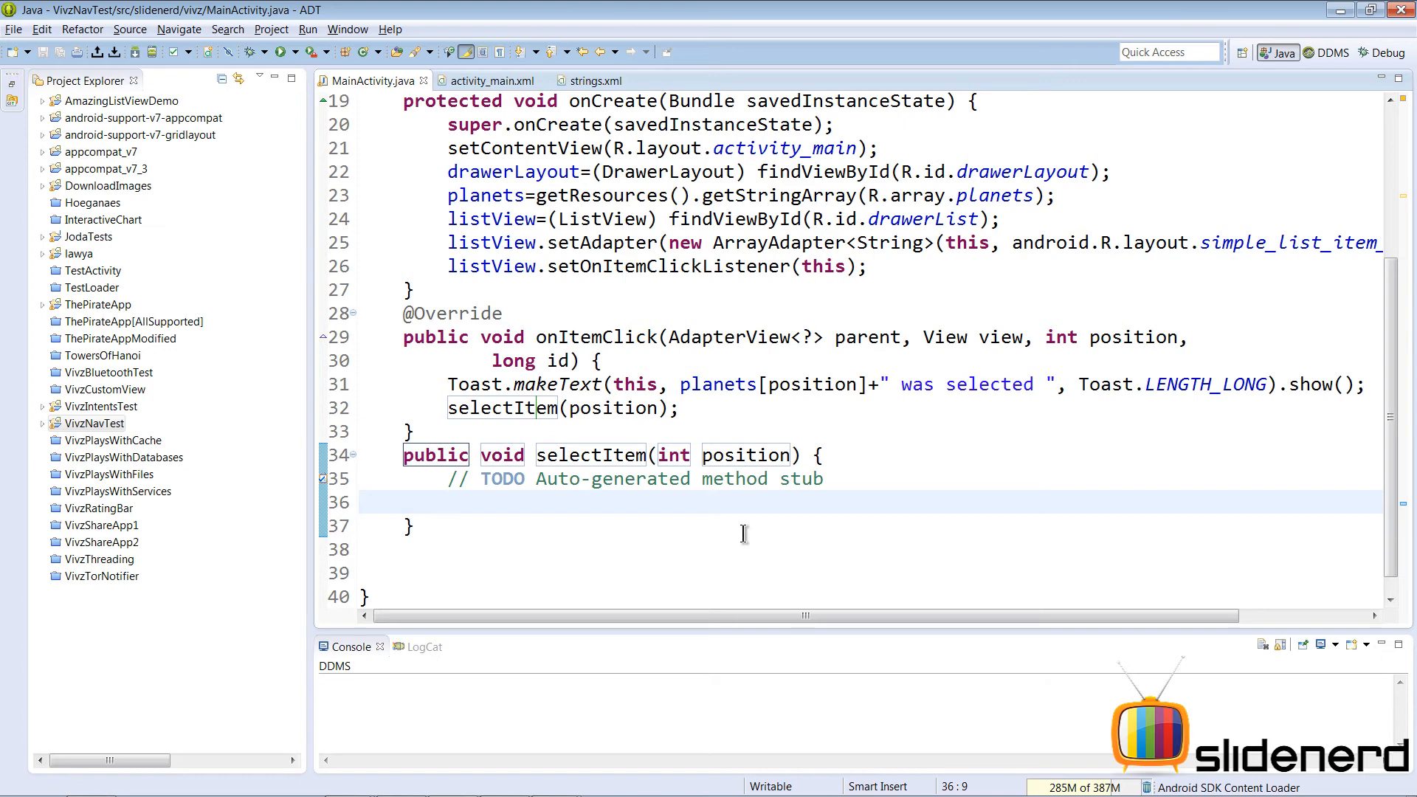
# Step: In selectItem add listView.setItemChecked(position, true) and begin a new public method
pyautogui.write('listView.setItemChecked(position, true);')
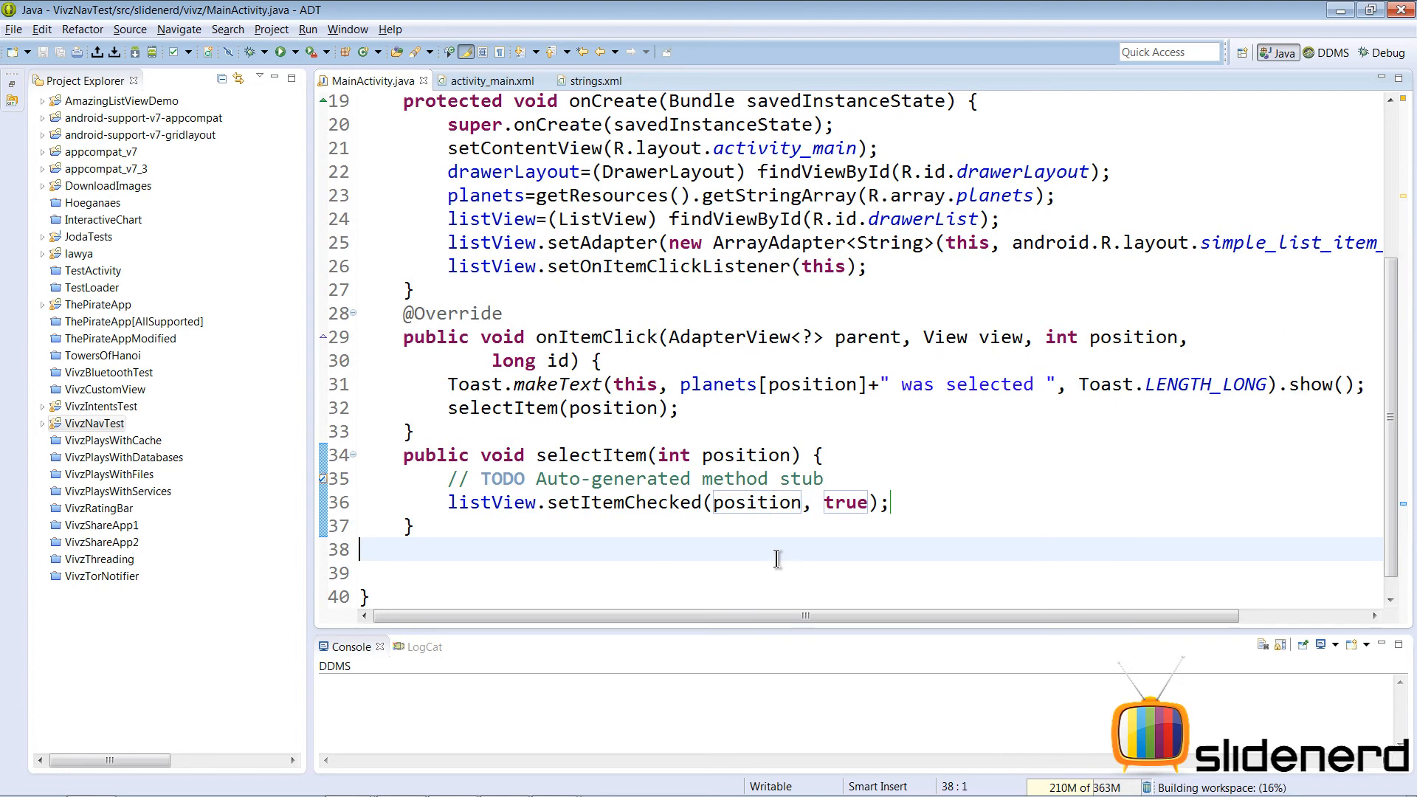
pyautogui.write('public void setTitle(')
pyautogui.click(869, 573)
pyautogui.write('{')
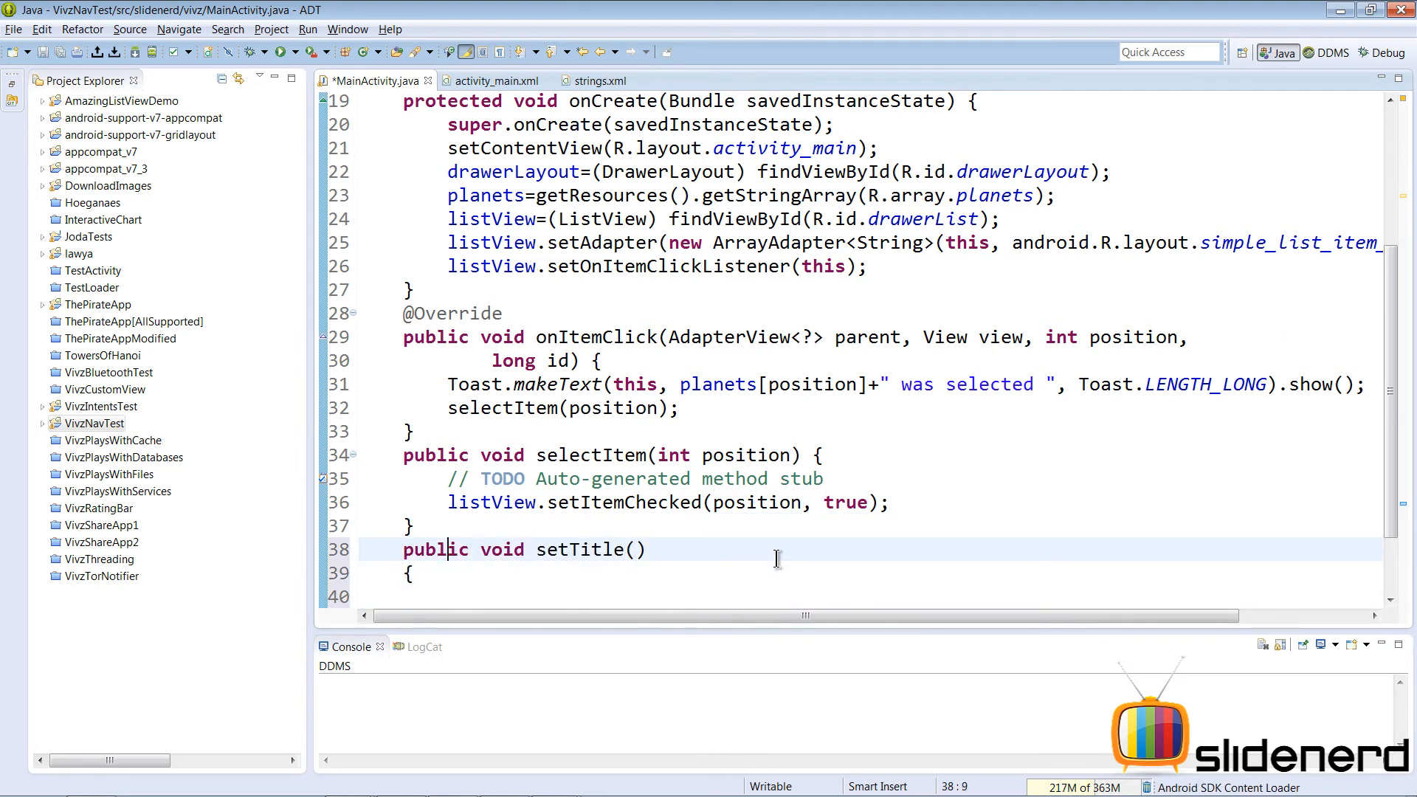
# Step: Write setTitle(String title) calling getSupportActionBar().setTitle(title)
pyautogui.write('String title')
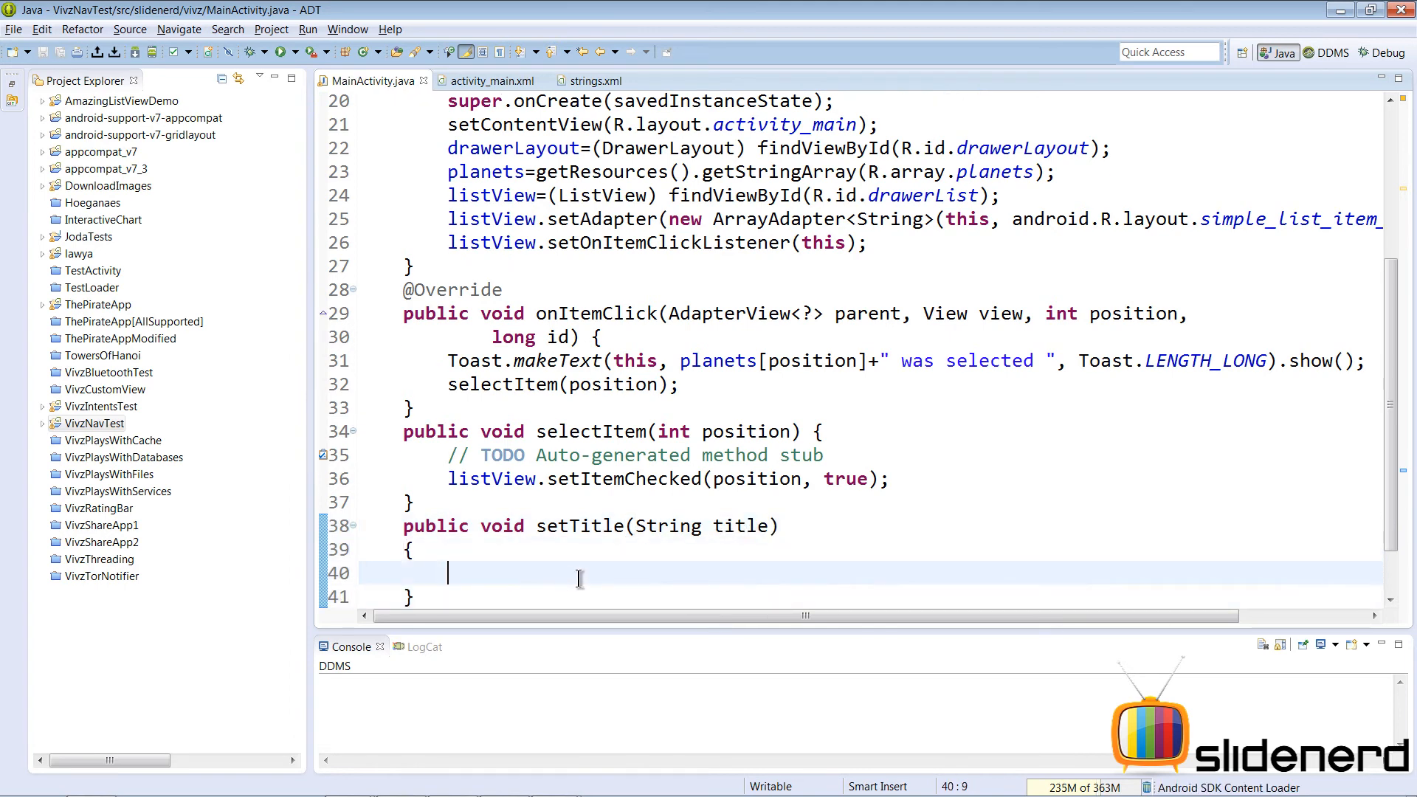
pyautogui.write('getSup')
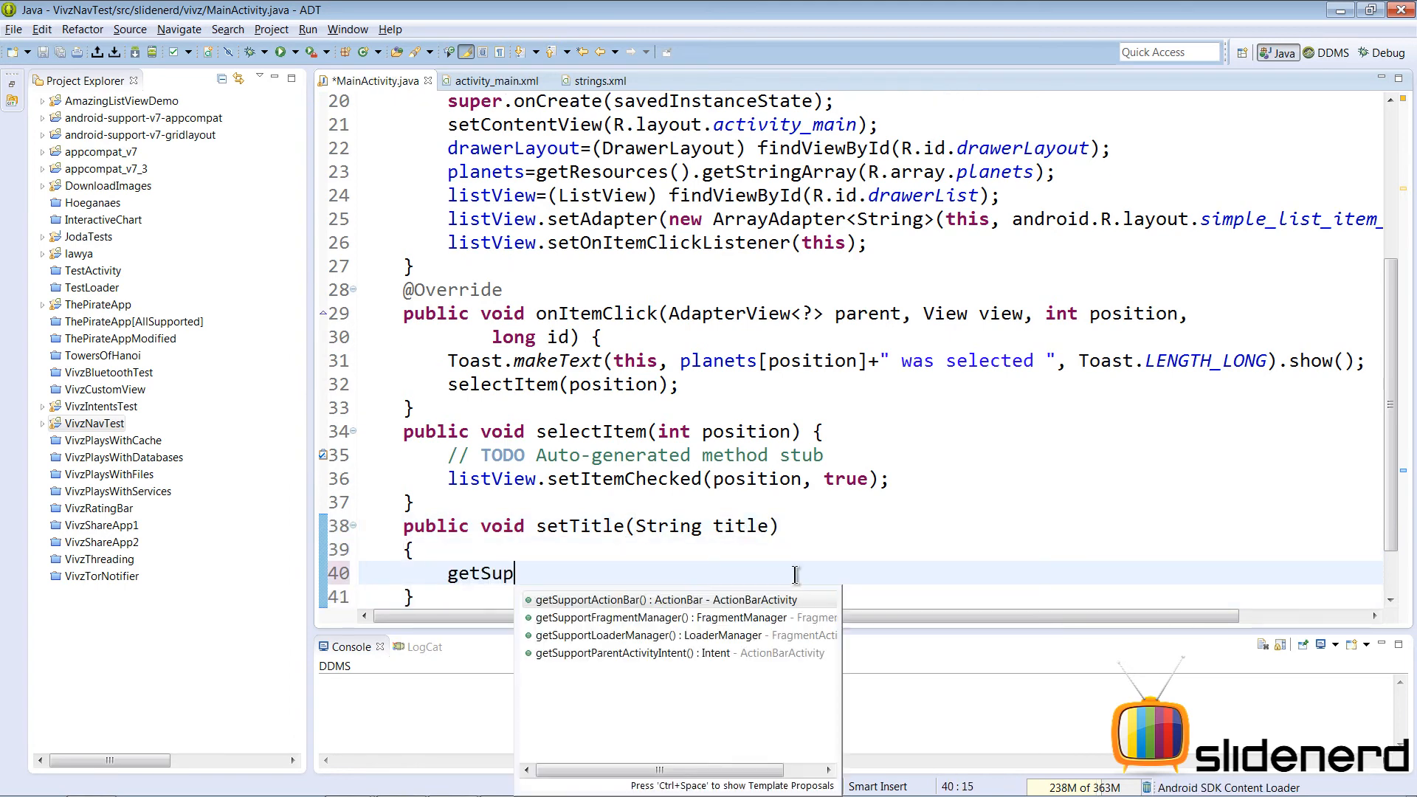
pyautogui.write('portActionBar().setTitle(title);')
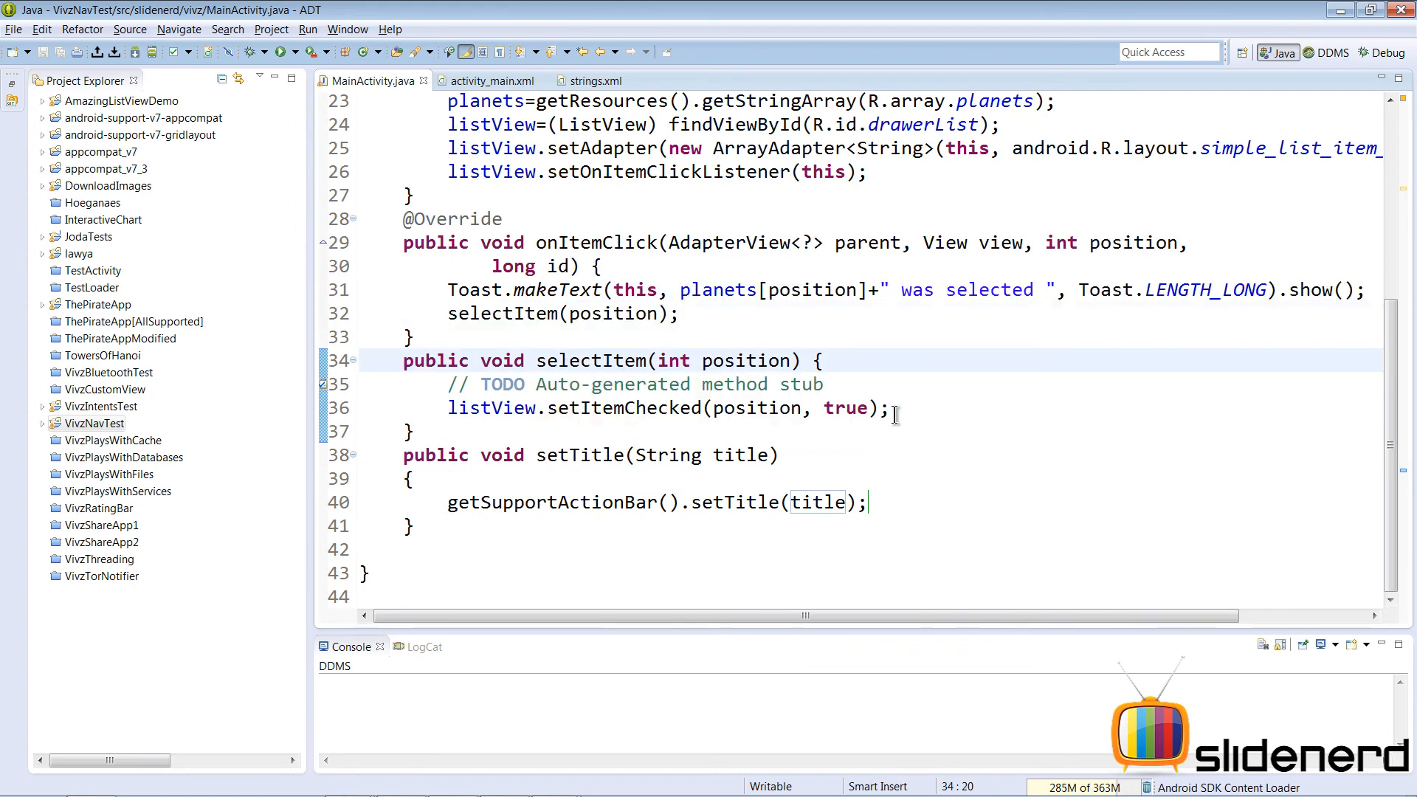
# Step: Have selectItem call setTitle(planets[position])
pyautogui.write('setTitle(title);')
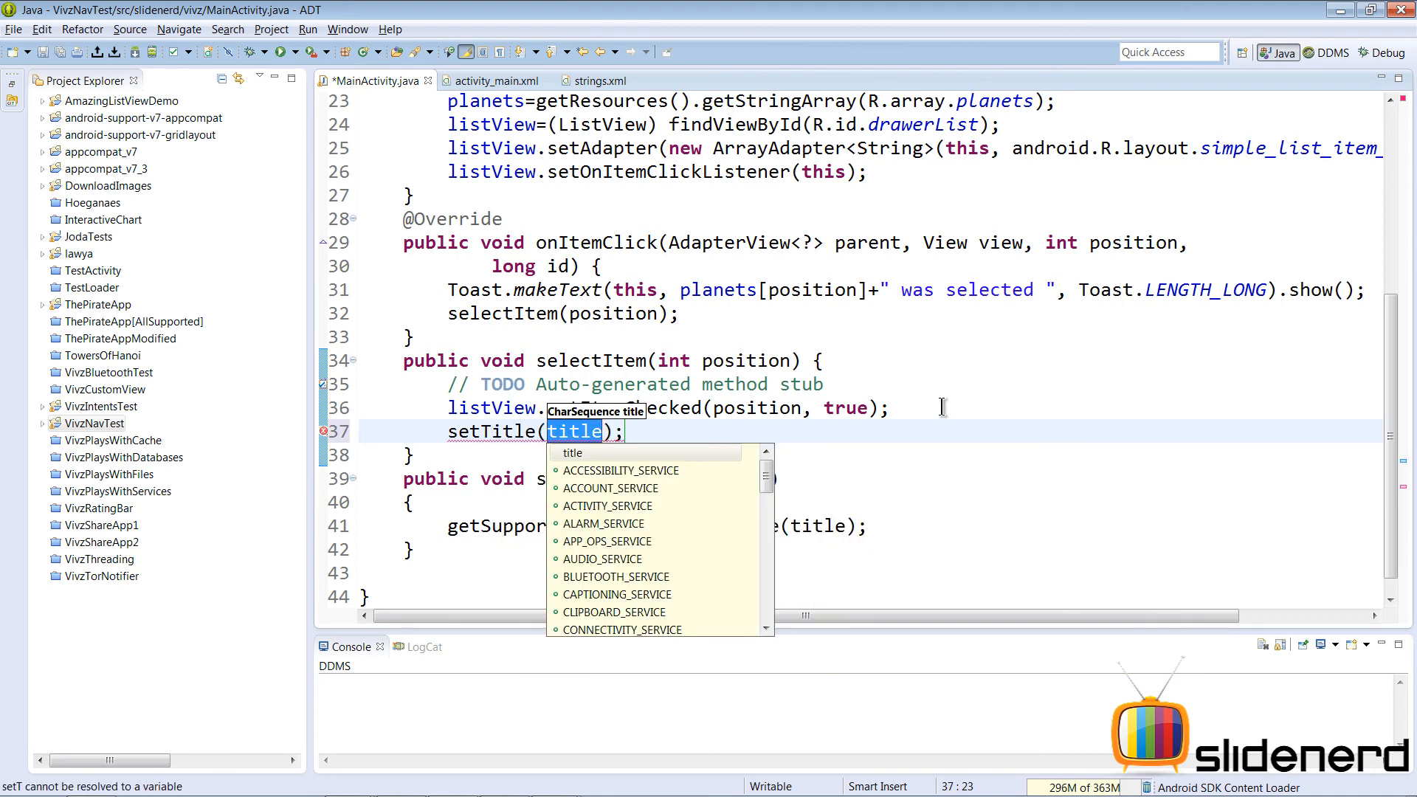
pyautogui.write('planets[]')
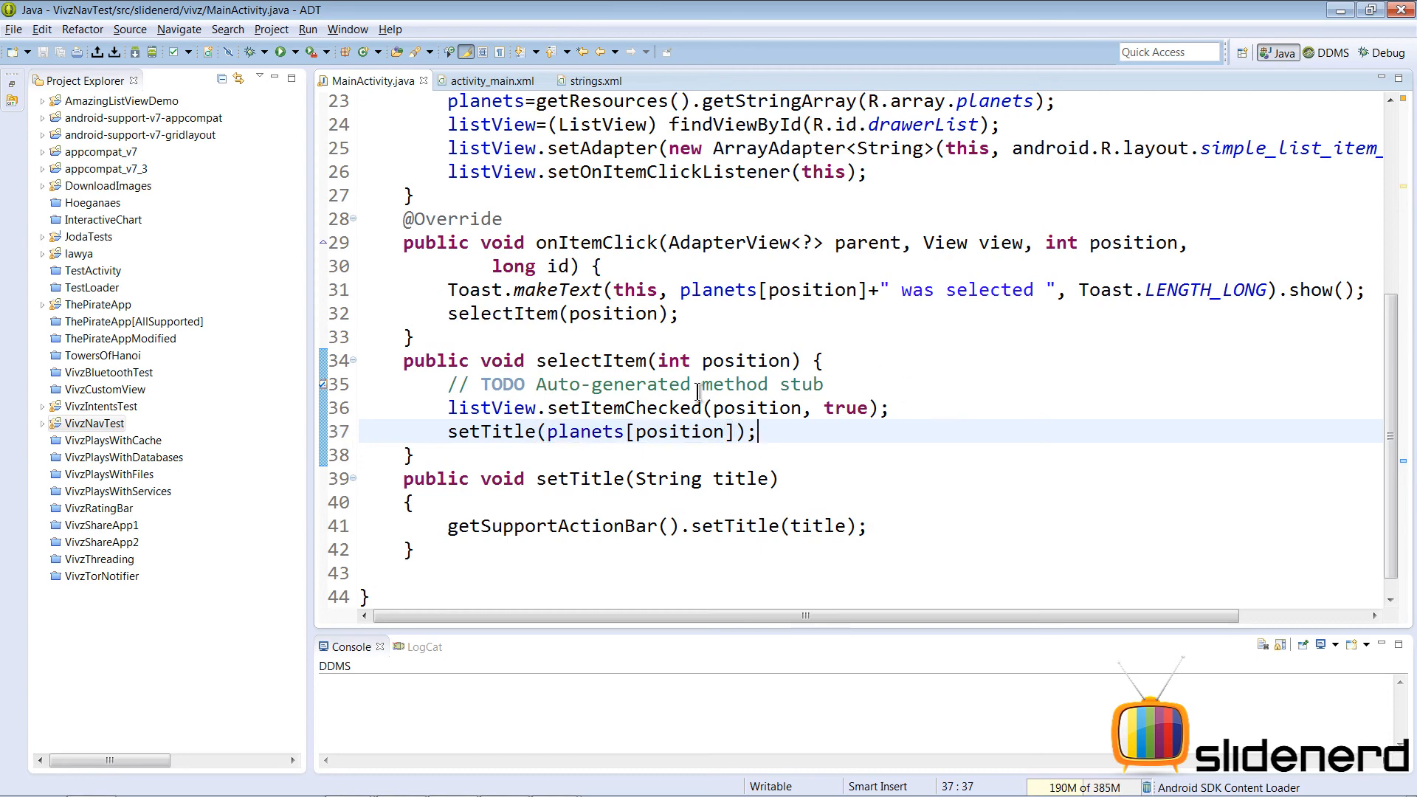
pyautogui.doubleClick(744, 360)
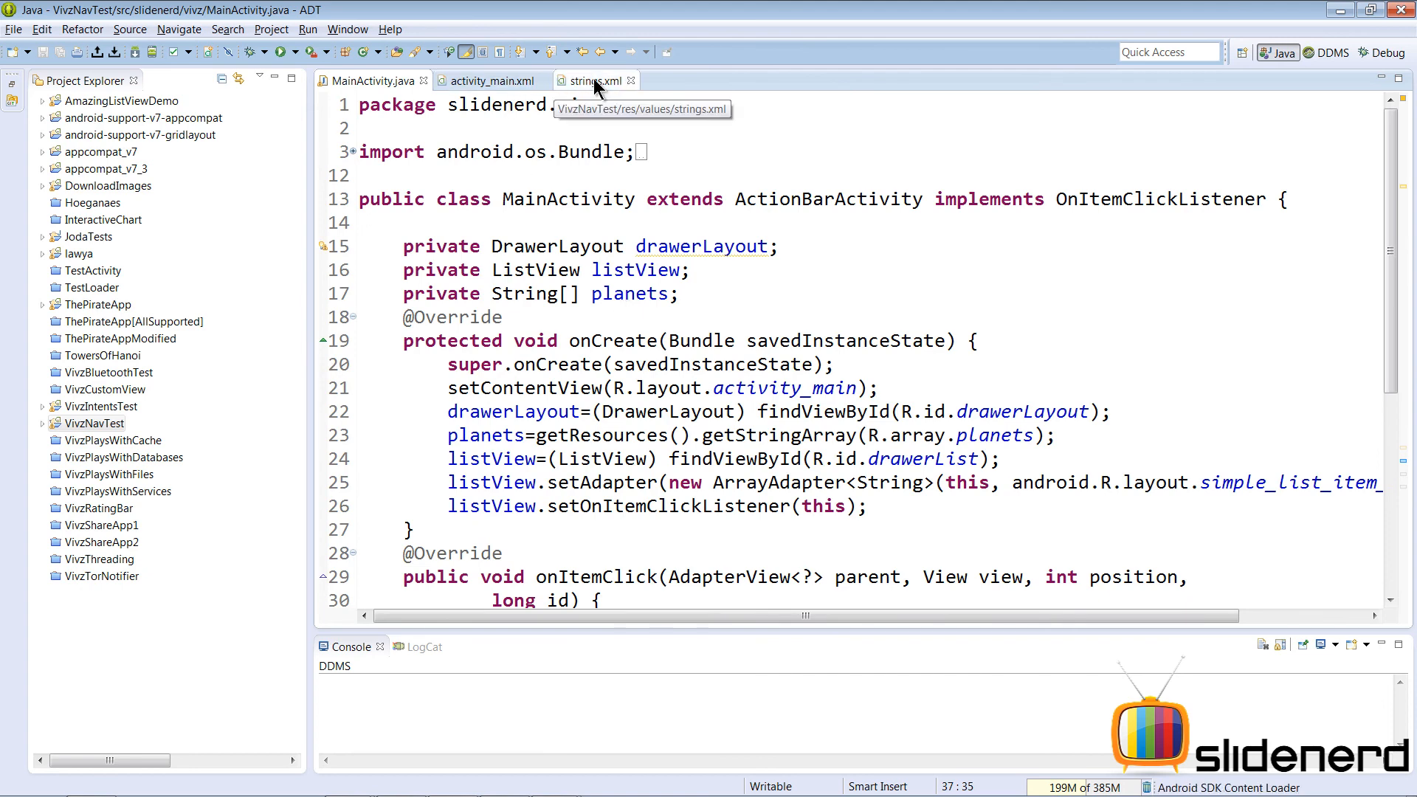
# Step: Relaunch the app on the emulator and tap Mars to show the toast and 'Mars' title
pyautogui.click(592, 80)
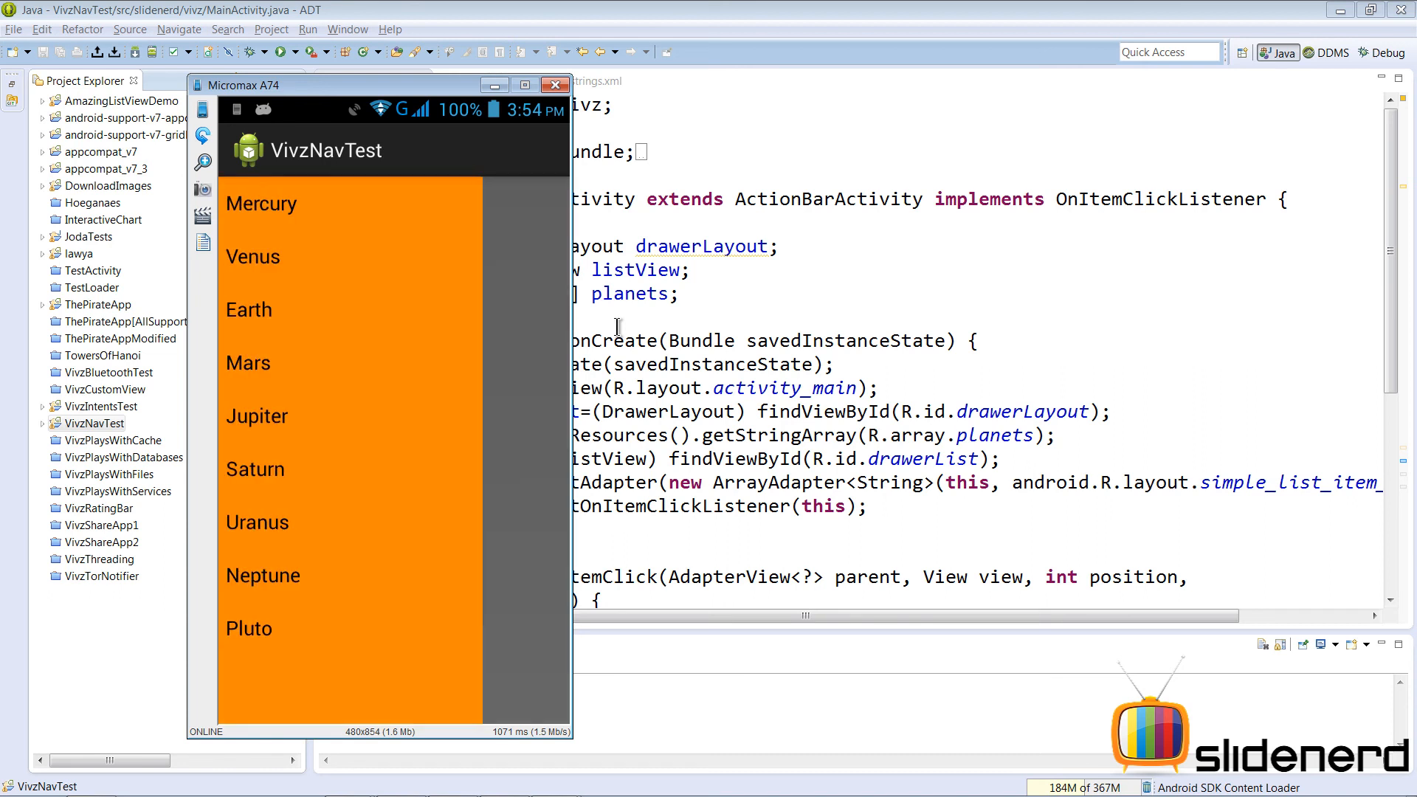
pyautogui.click(248, 363)
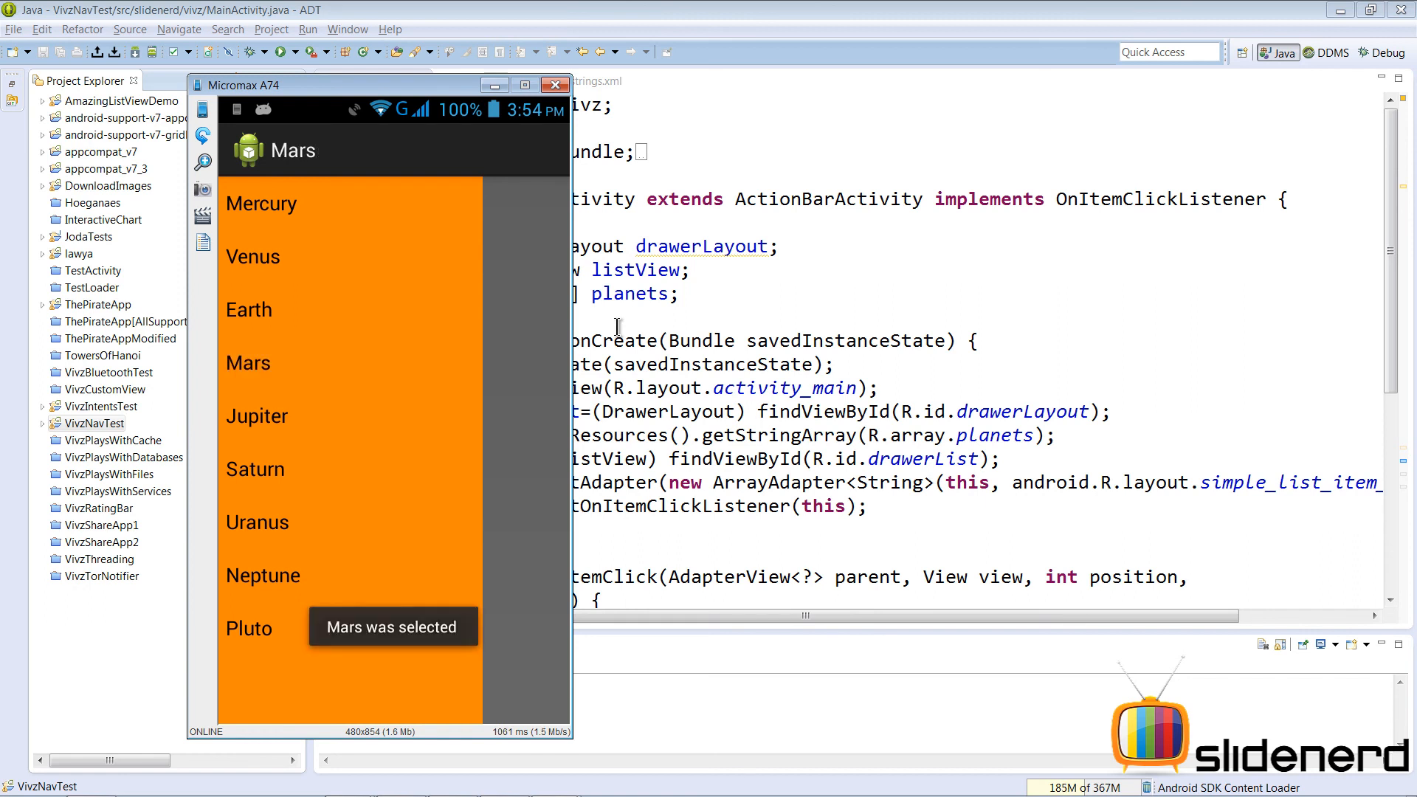